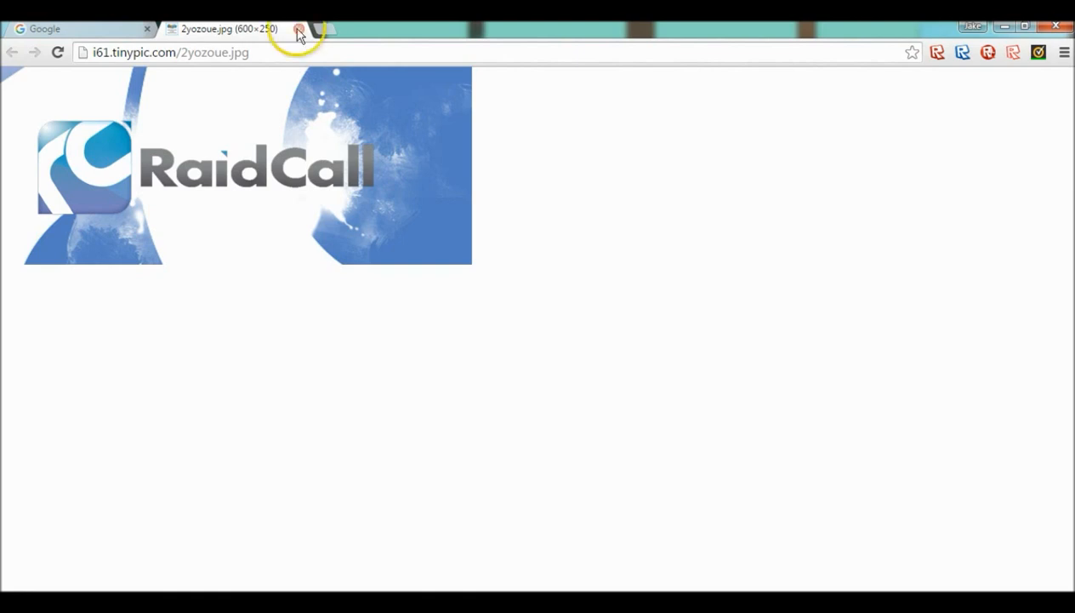
Close the RaidCall logo image and search Google for 'raidcall', browsing the results.
left_click(299, 27)
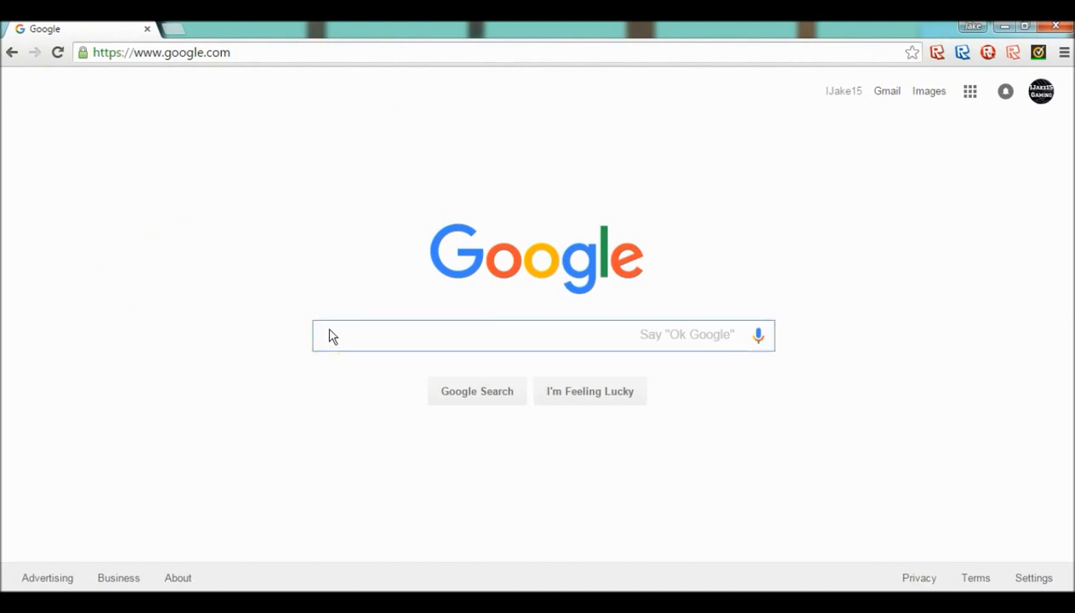
type("raidcall")
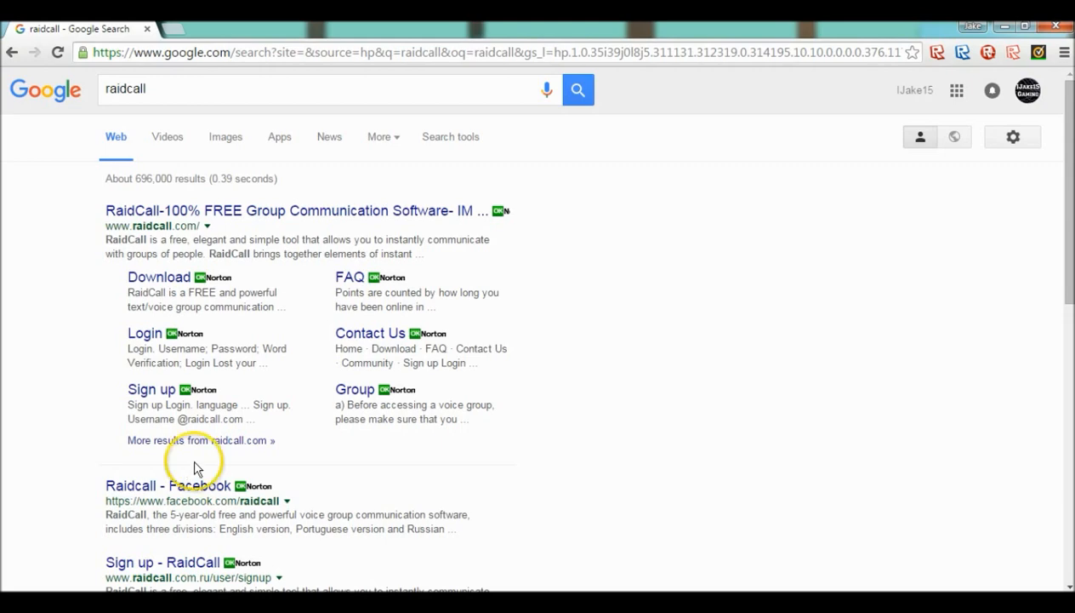
scroll("down", 3)
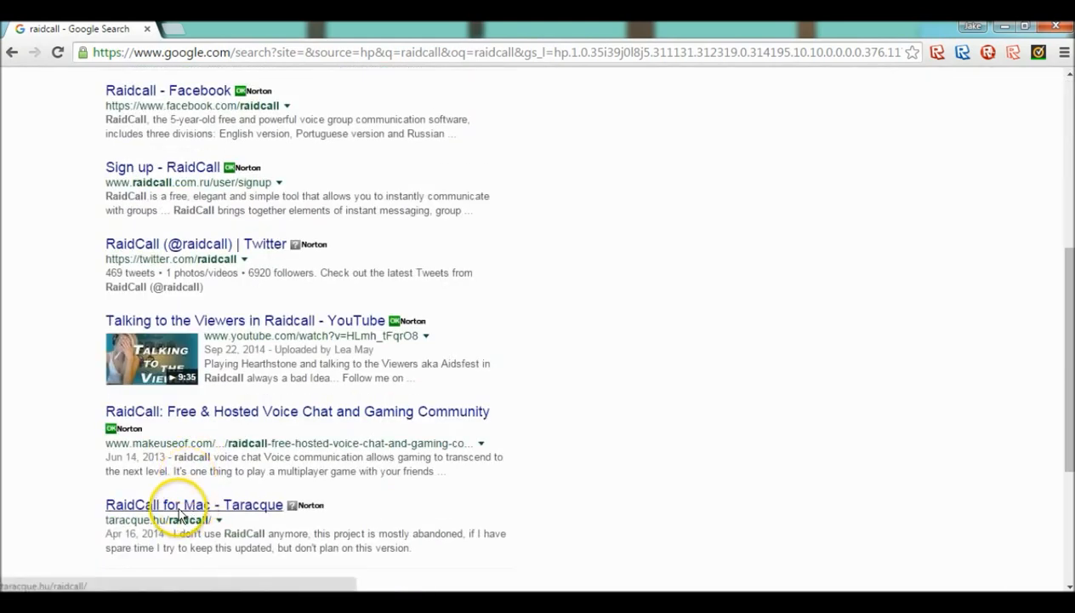
scroll("up", 3)
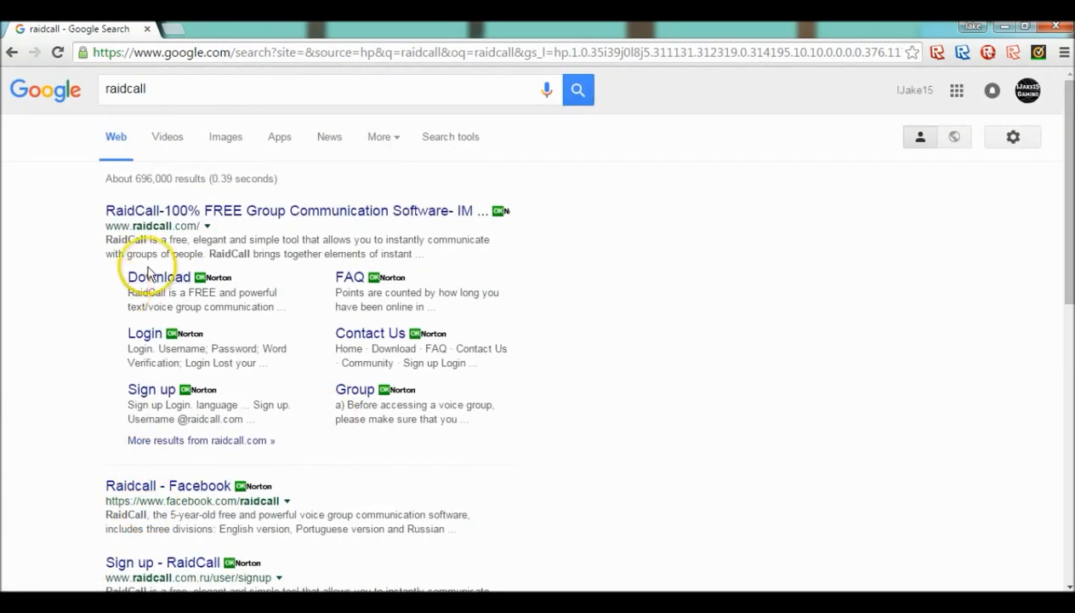
mouse_move(248, 228)
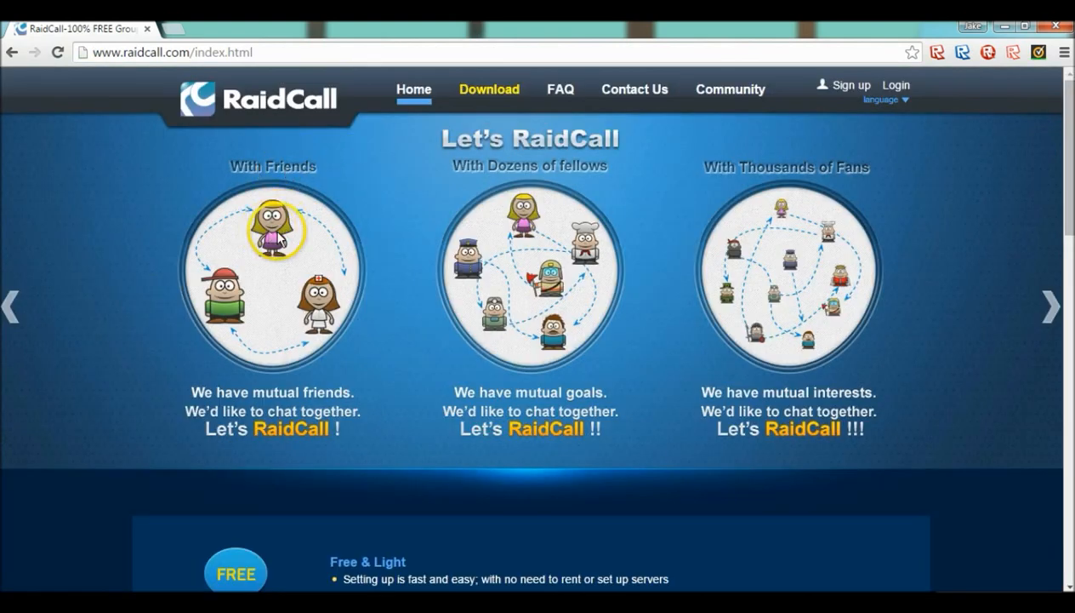
Look over the raidcall.com Download page, then bring up the Sign up page.
left_click(490, 88)
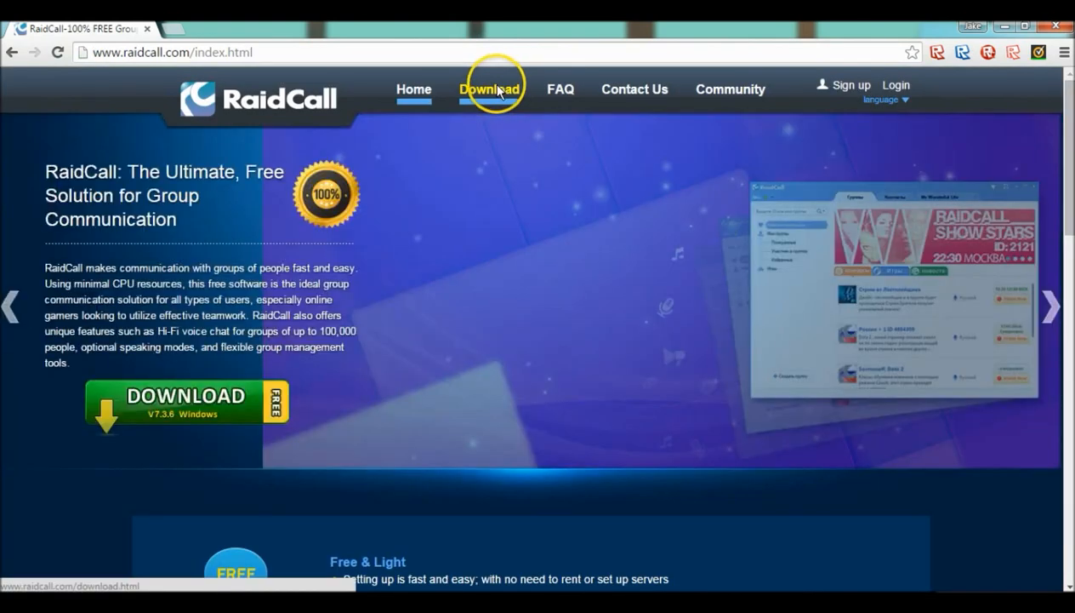
left_click(492, 89)
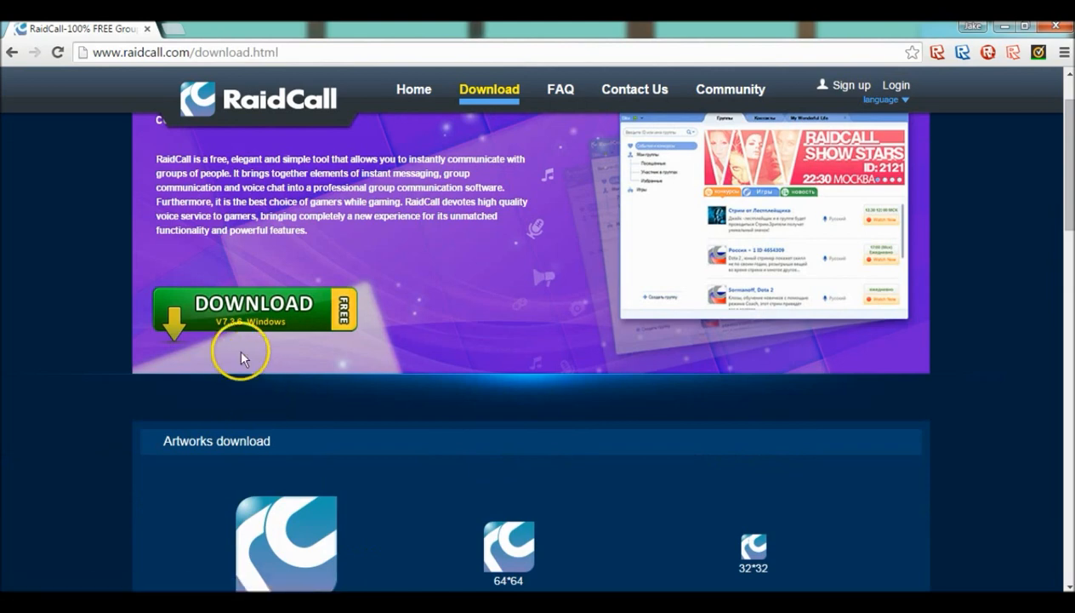
scroll("down", 3)
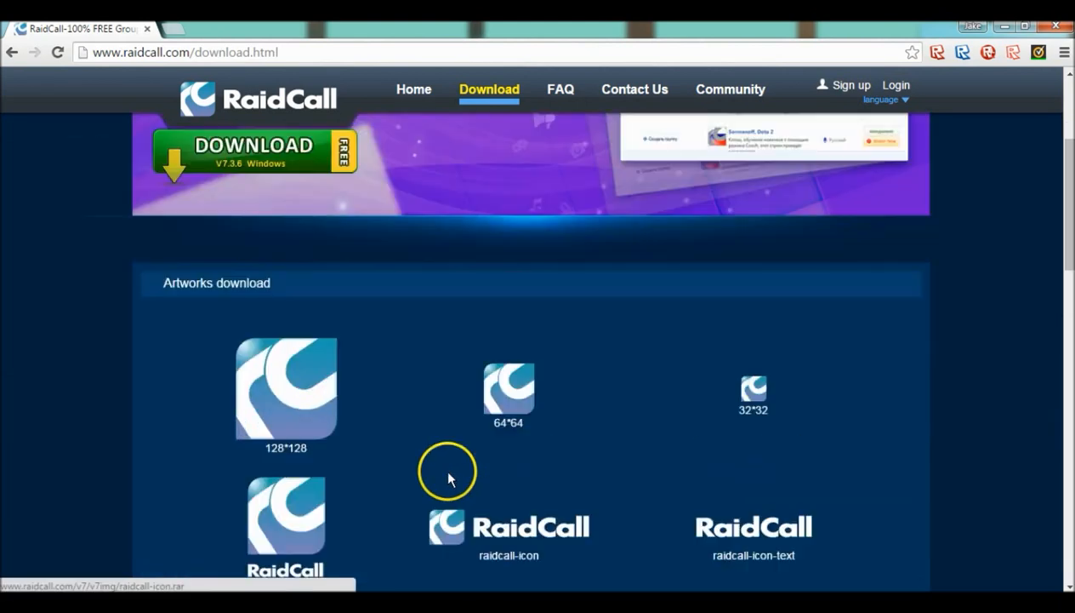
scroll("up", 3)
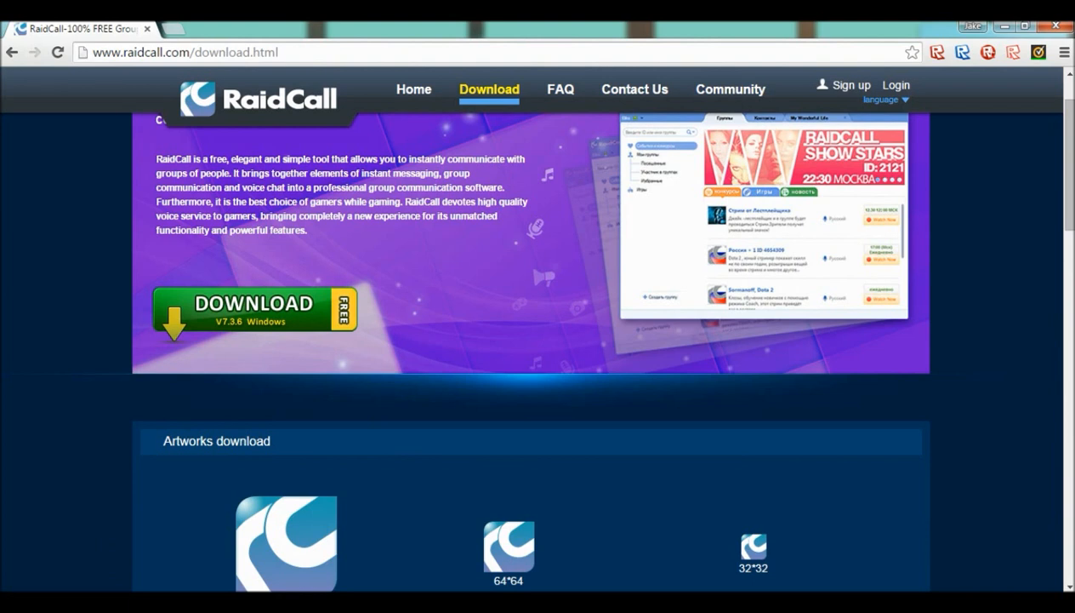
left_click(848, 85)
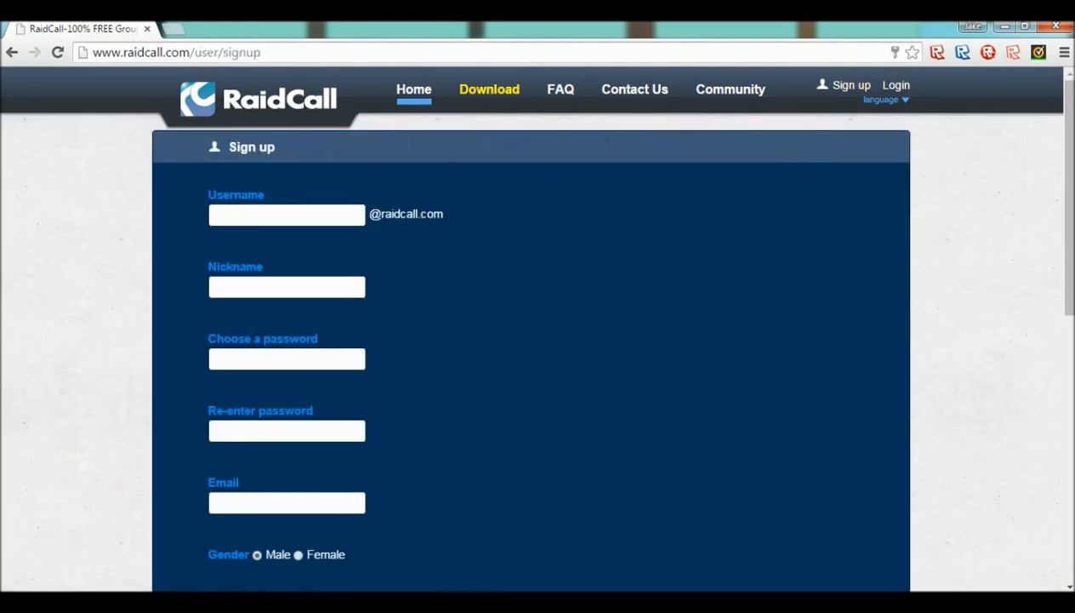
Fill the sign-up form with username 'JoeBob1' and nickname 'Joebob12'.
left_click(286, 215)
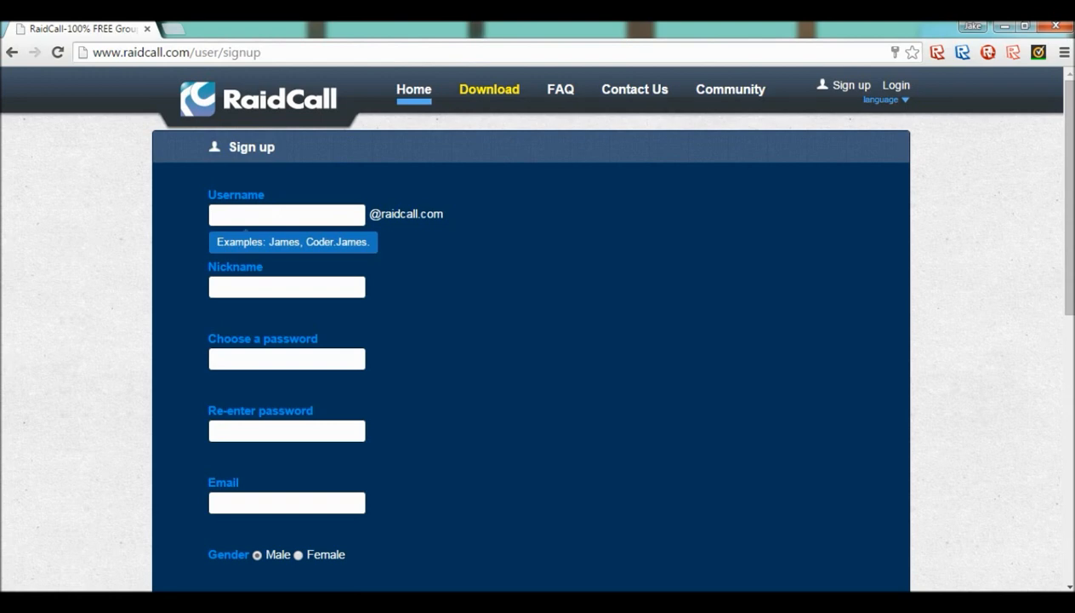
mouse_move(262, 224)
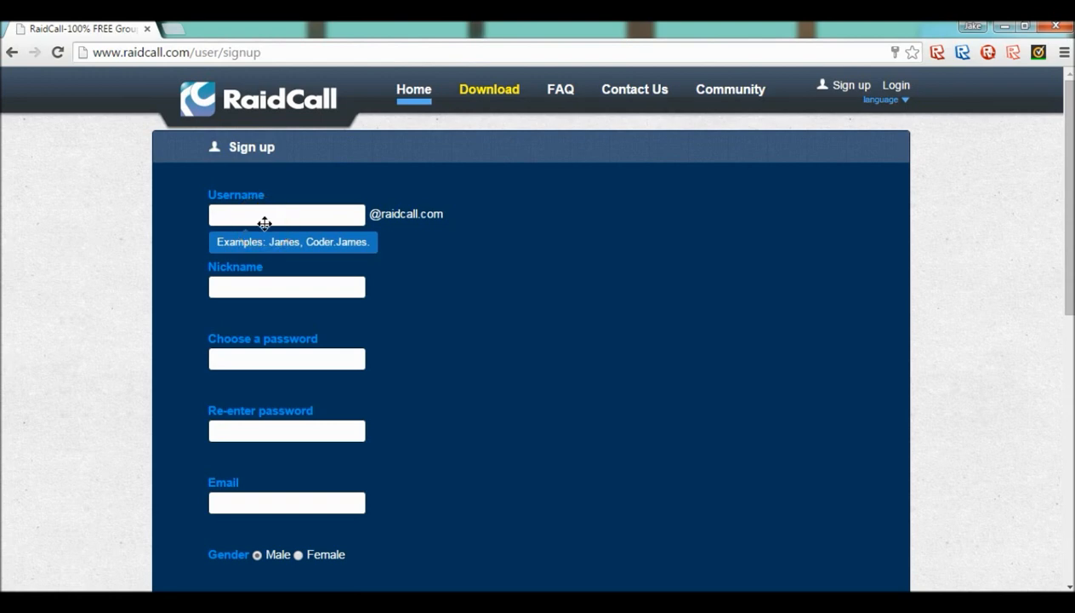
type("JoeBob1")
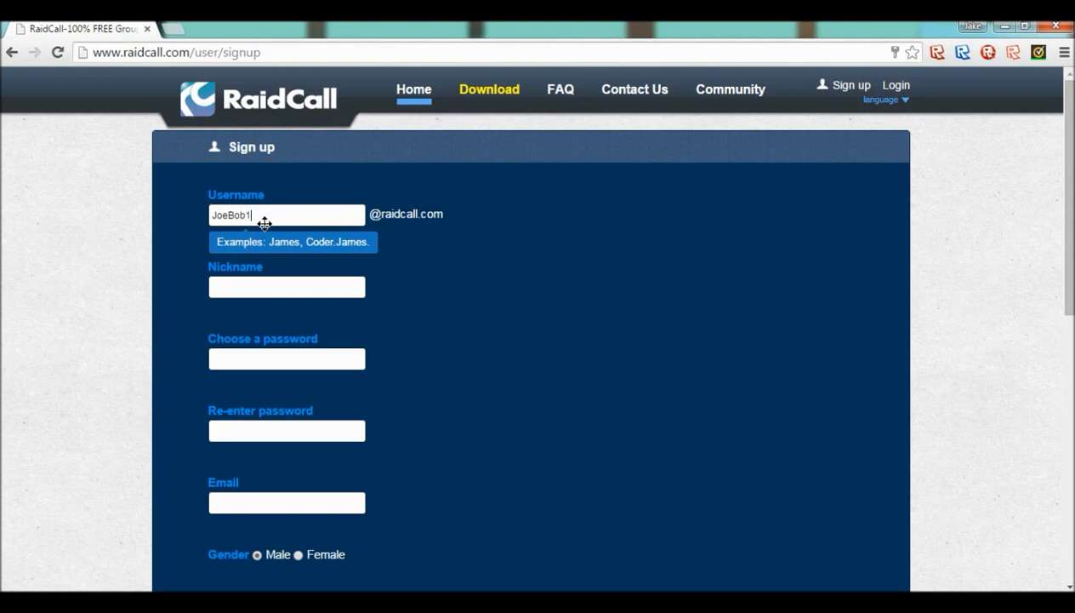
left_click(275, 286)
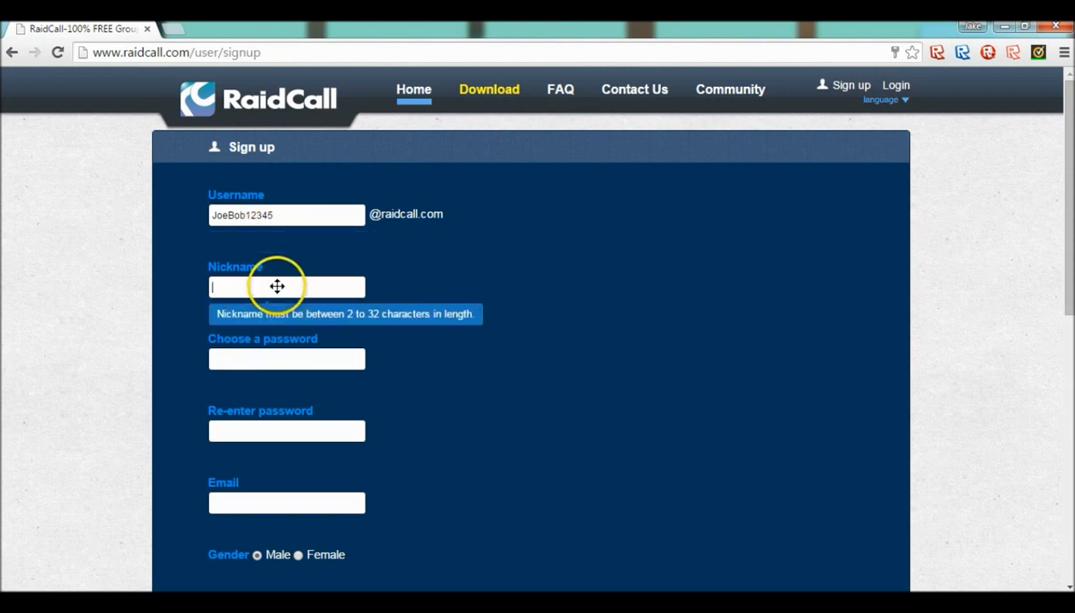
type("Jioe")
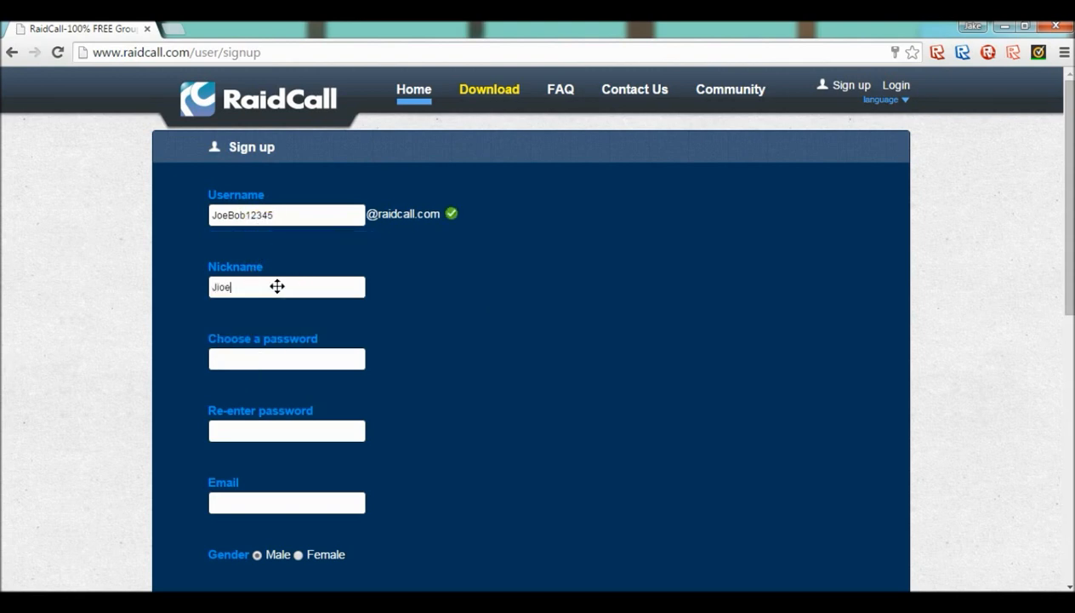
type("Joebob1234567")
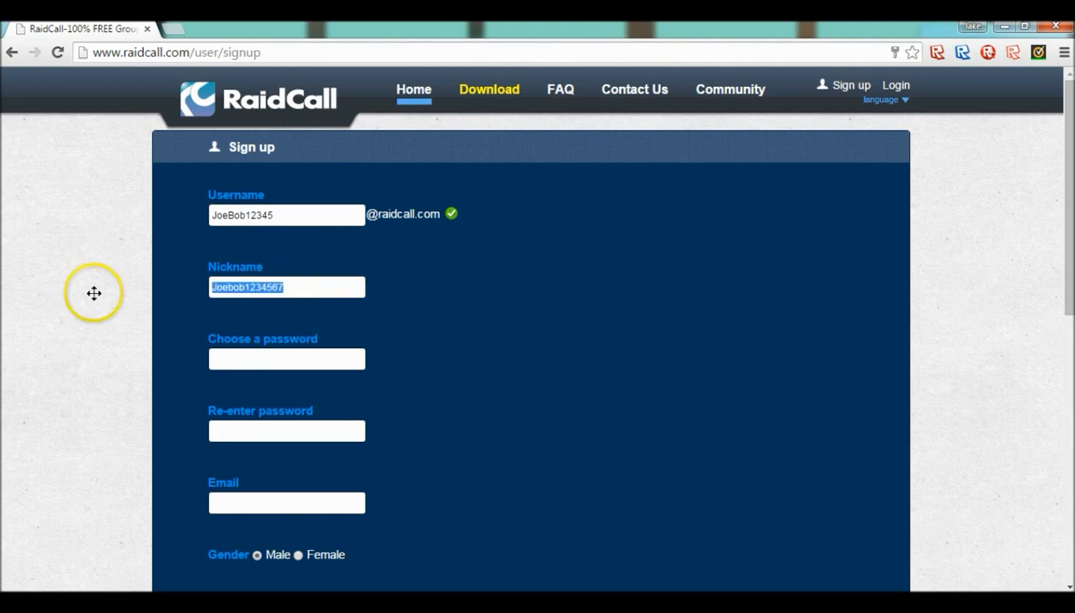
left_click(286, 357)
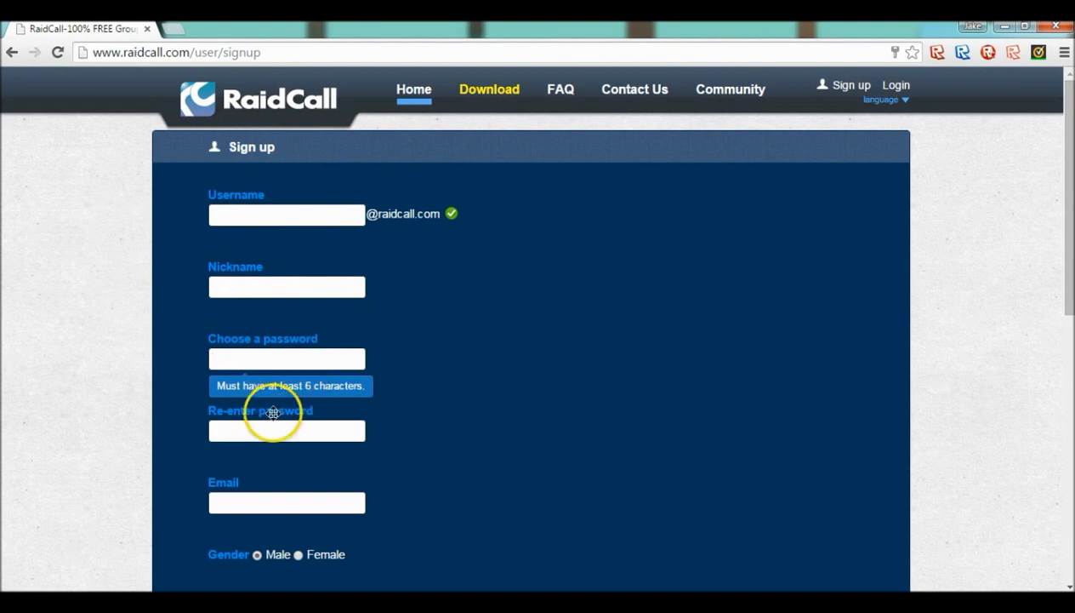
scroll("down", 3)
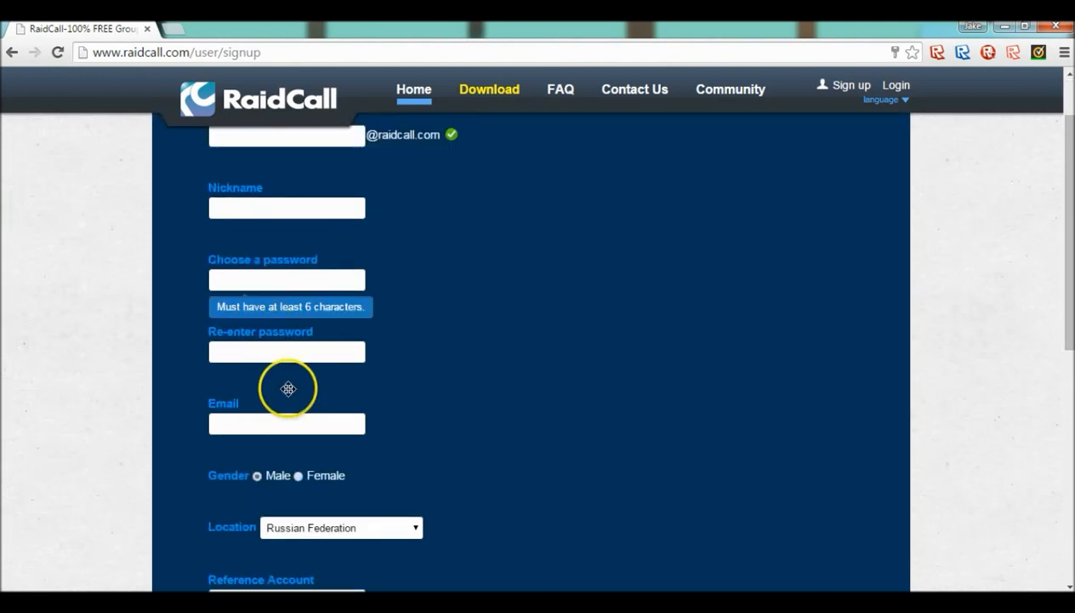
left_click(286, 424)
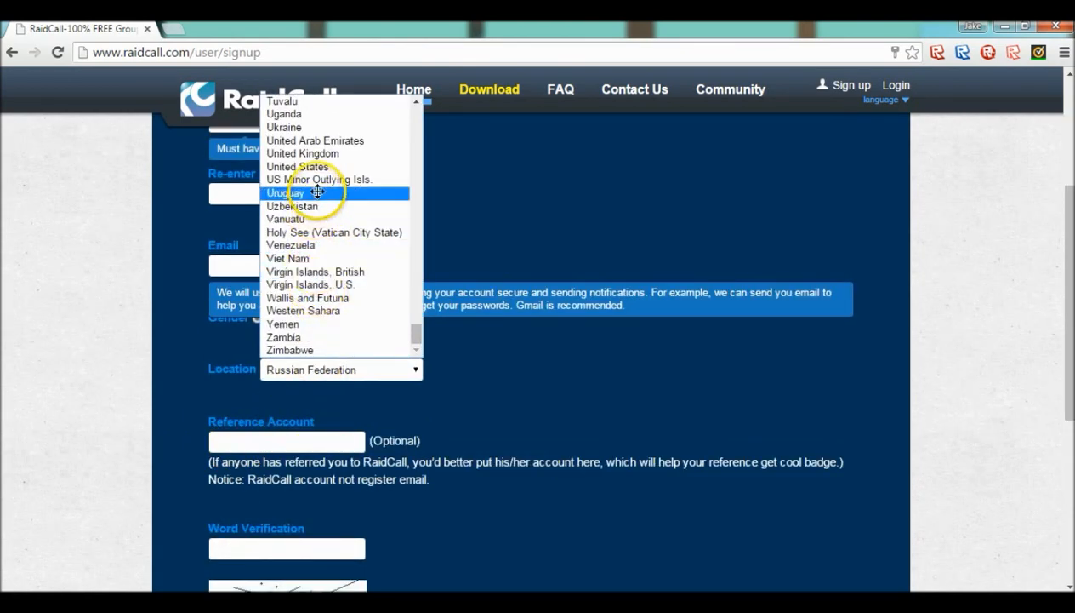
mouse_move(316, 206)
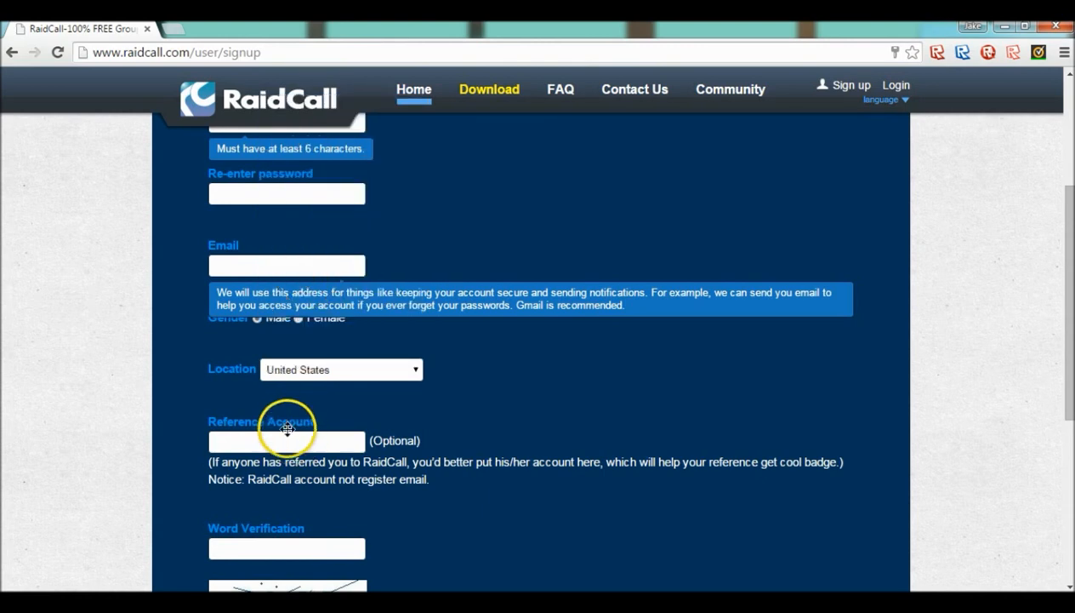
left_click(286, 440)
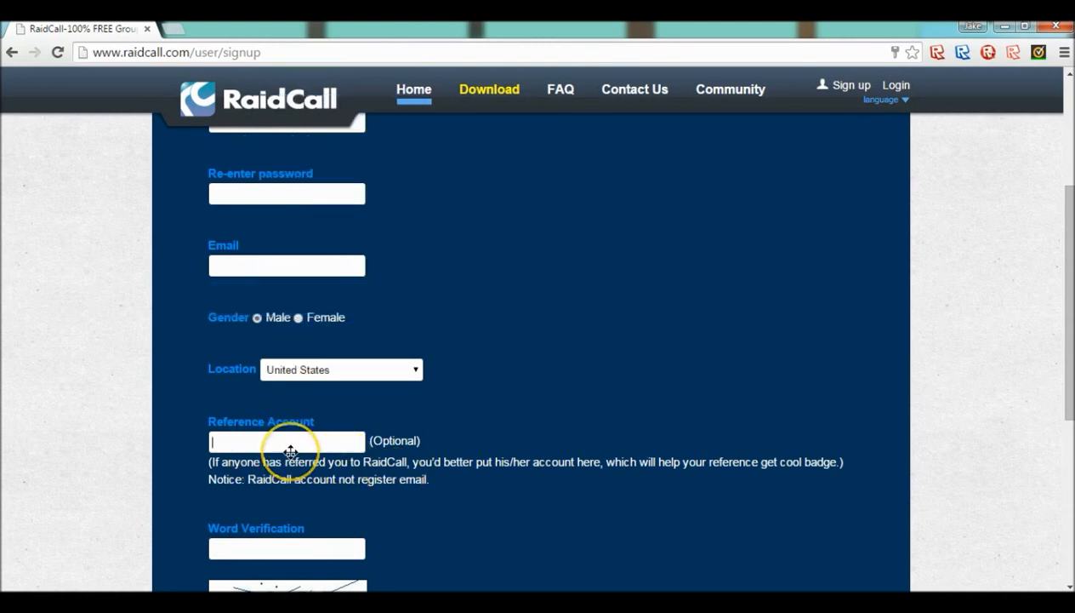
type("ijake15")
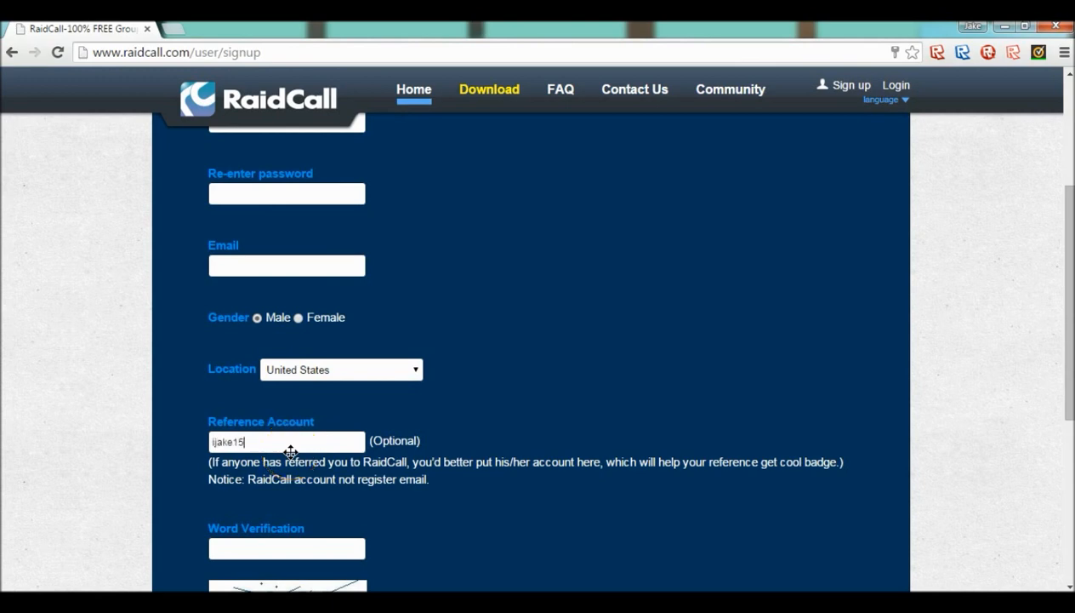
left_click(286, 440)
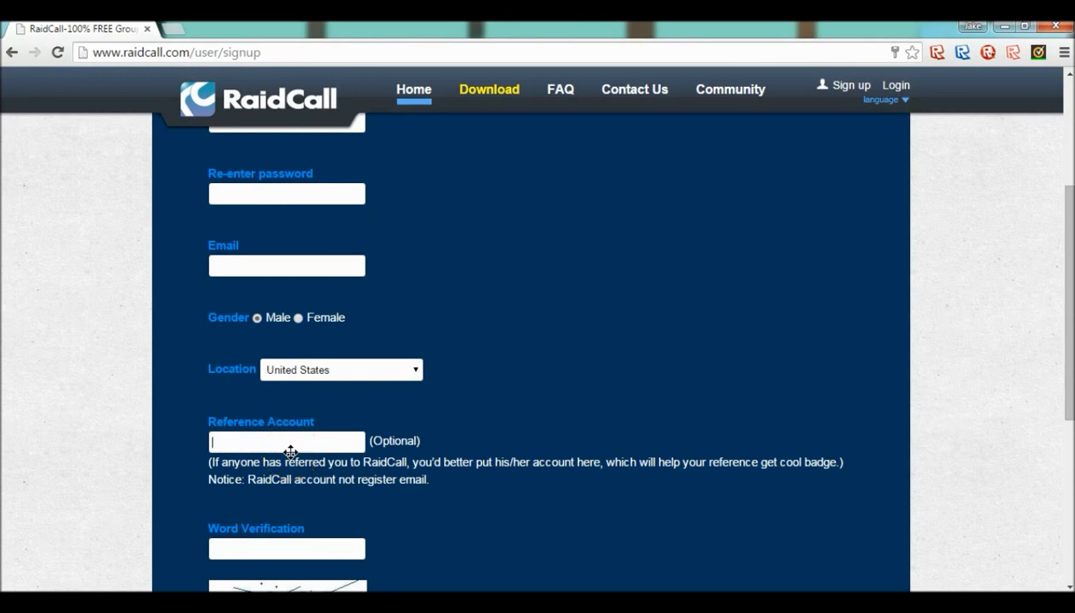
scroll("down", 3)
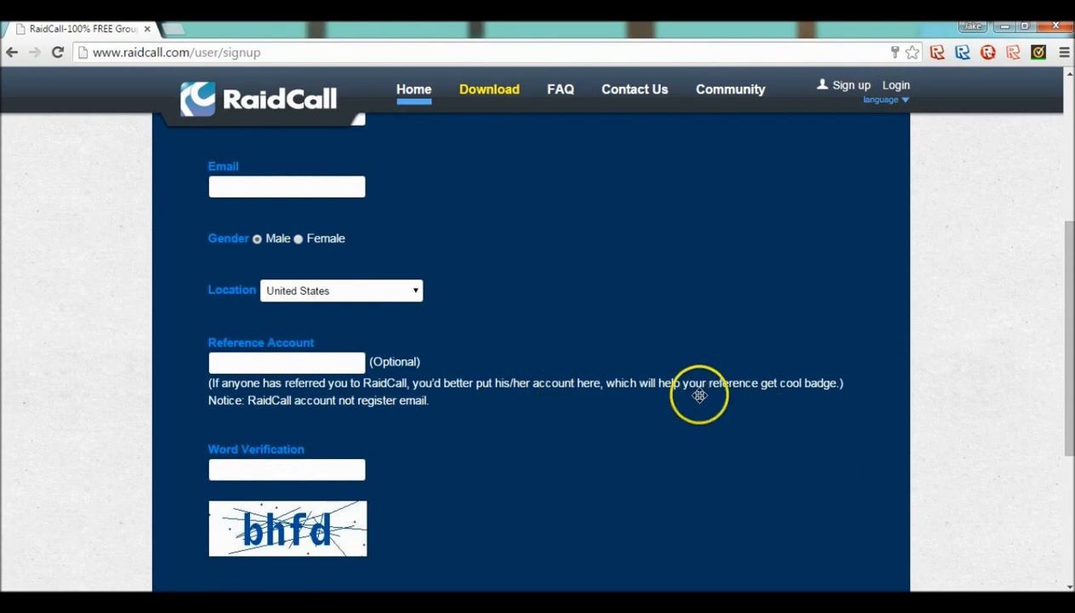
scroll("down", 3)
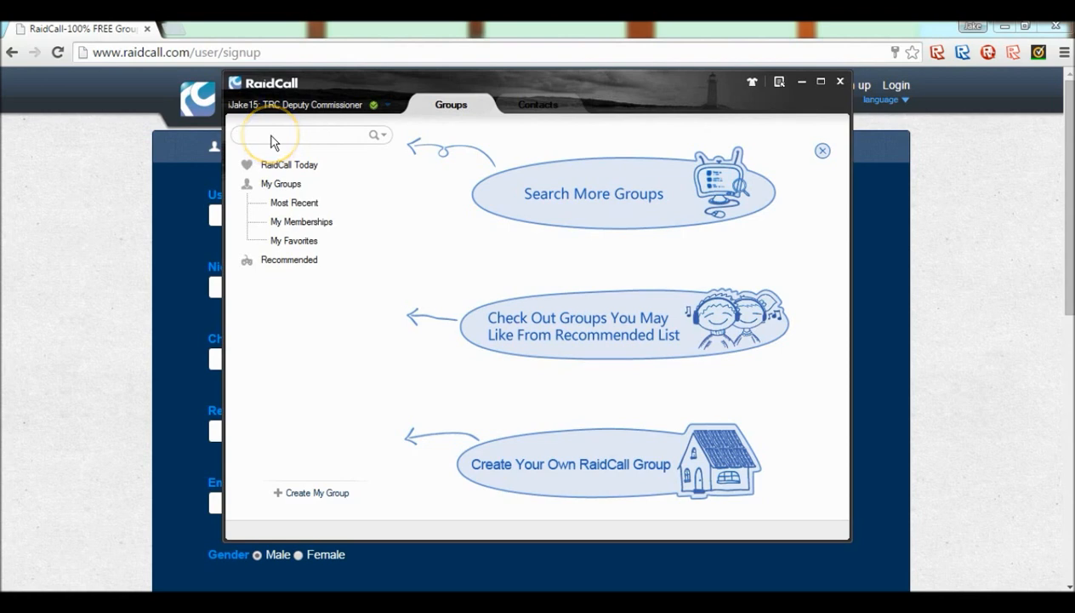
Check Contacts and Most Recent groups, then start entering group ID 10841831 in the group search.
left_click(303, 134)
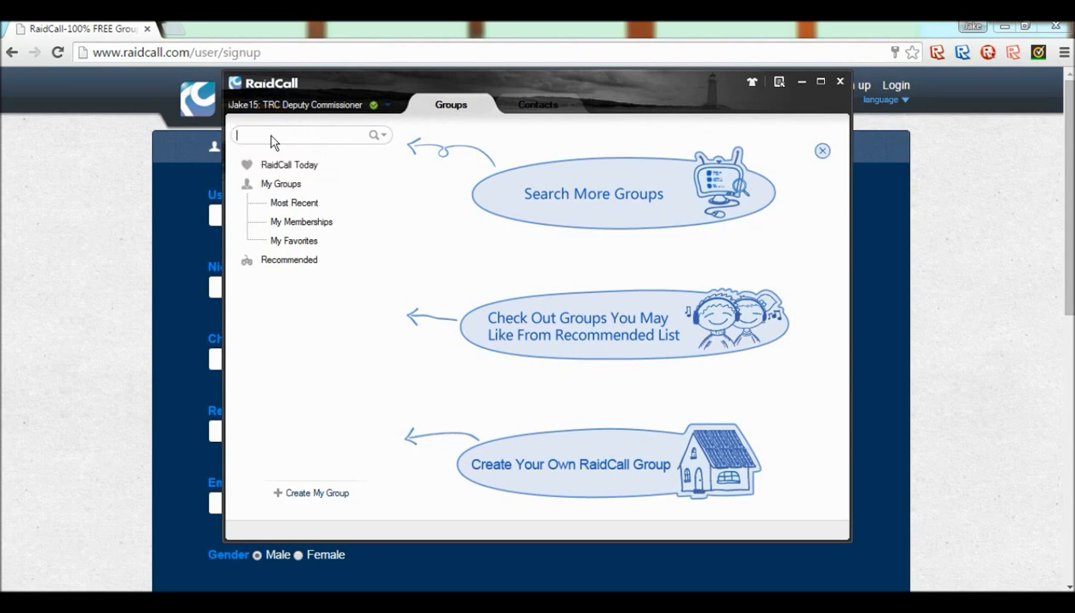
left_click(538, 103)
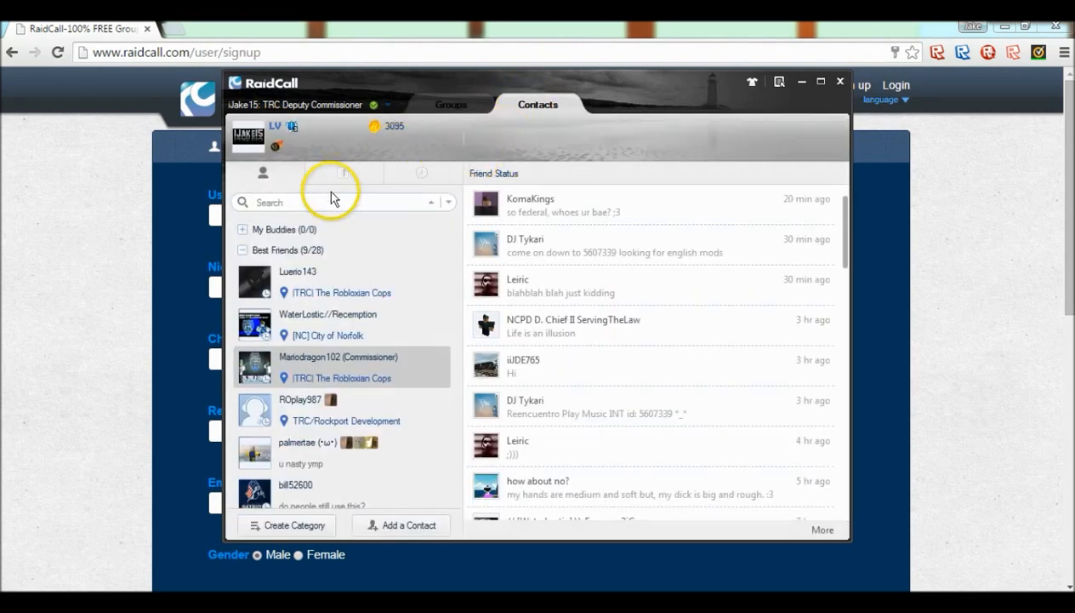
left_click(451, 103)
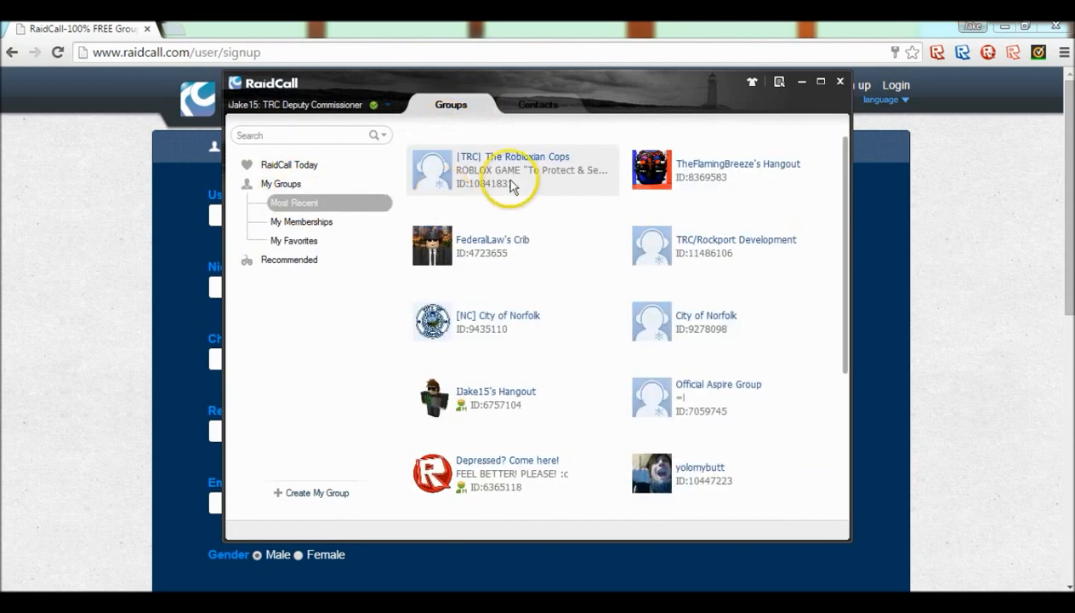
mouse_move(473, 187)
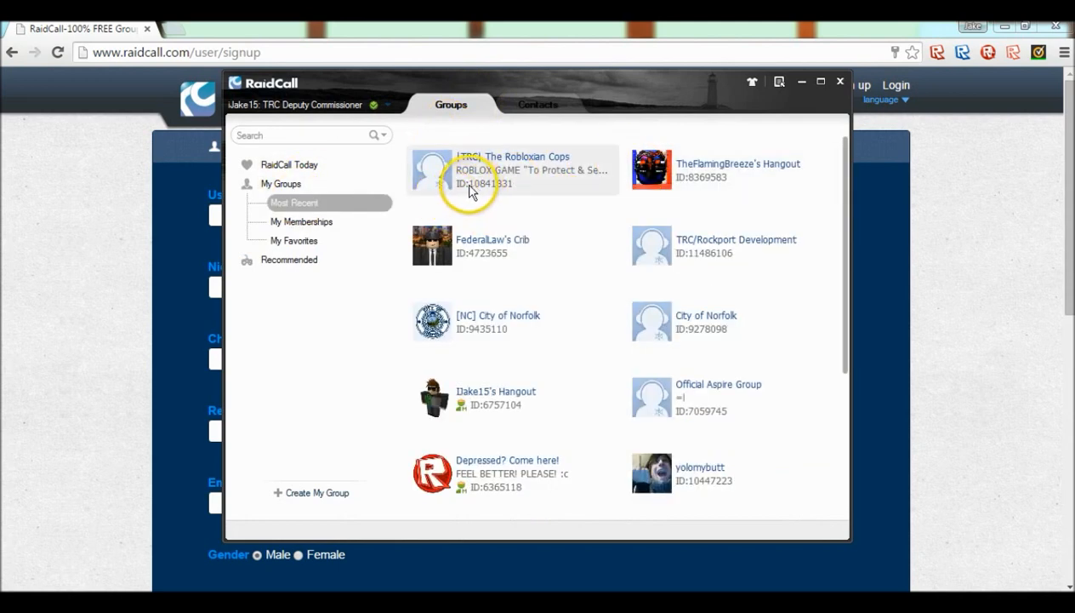
mouse_move(528, 191)
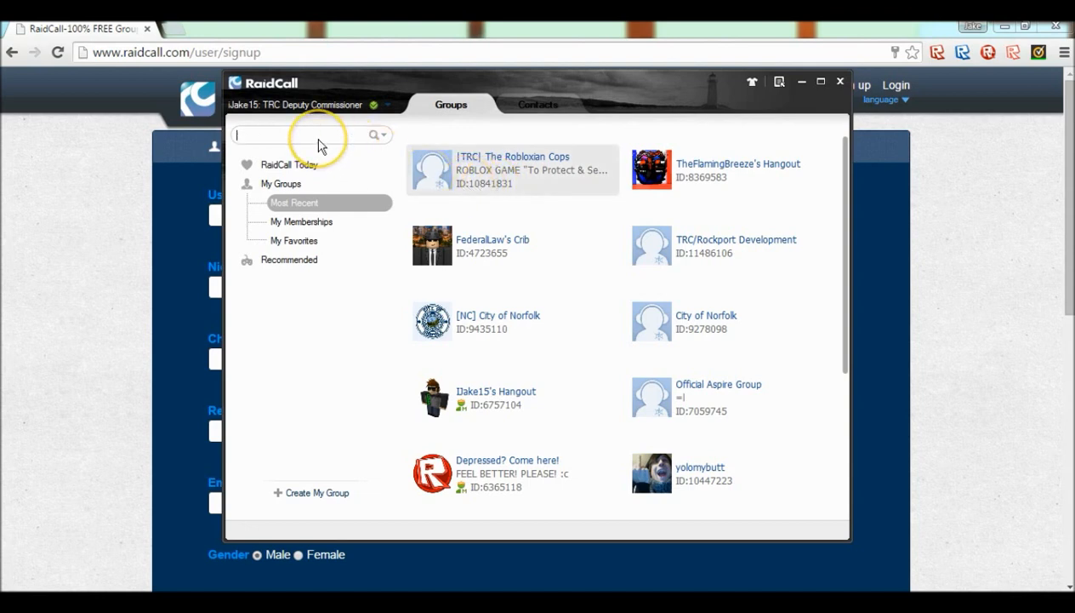
type("10841831")
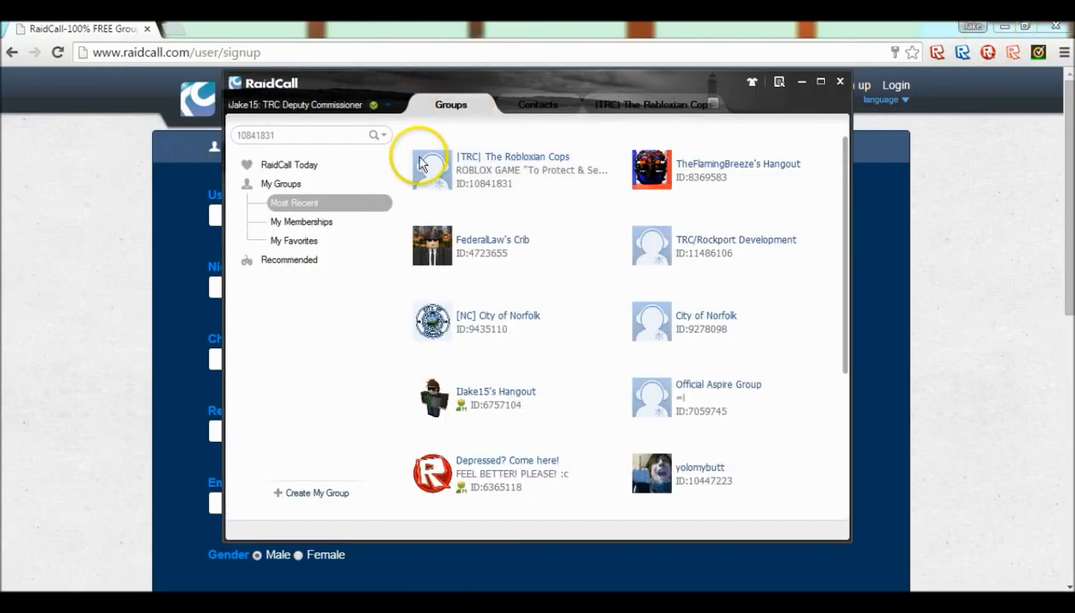
Enter [TRC] The Robloxian Cops from My Memberships and review its one pending membership application.
left_click(293, 240)
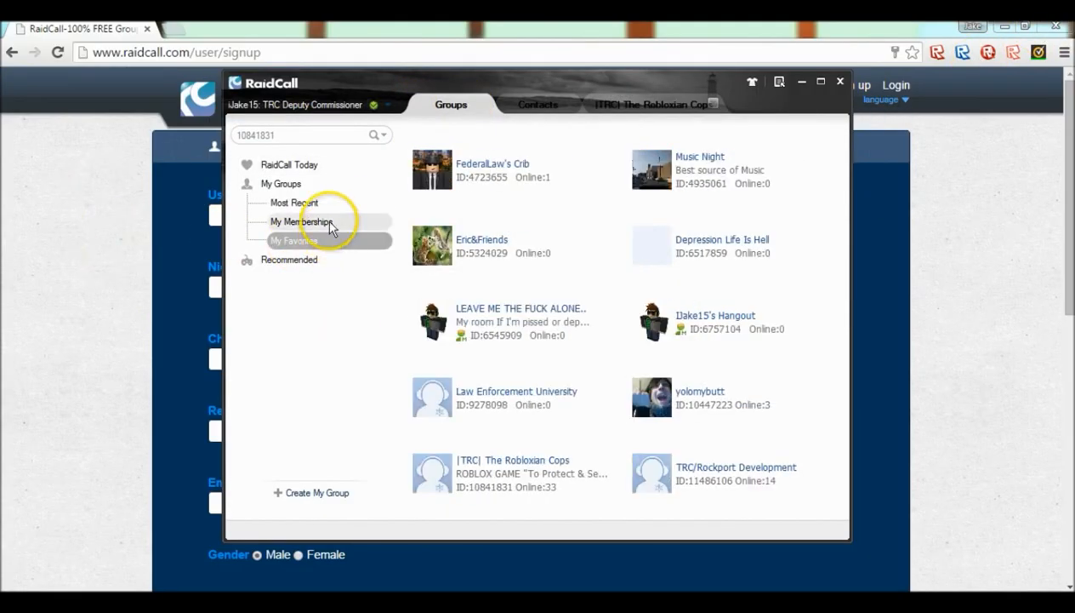
left_click(538, 104)
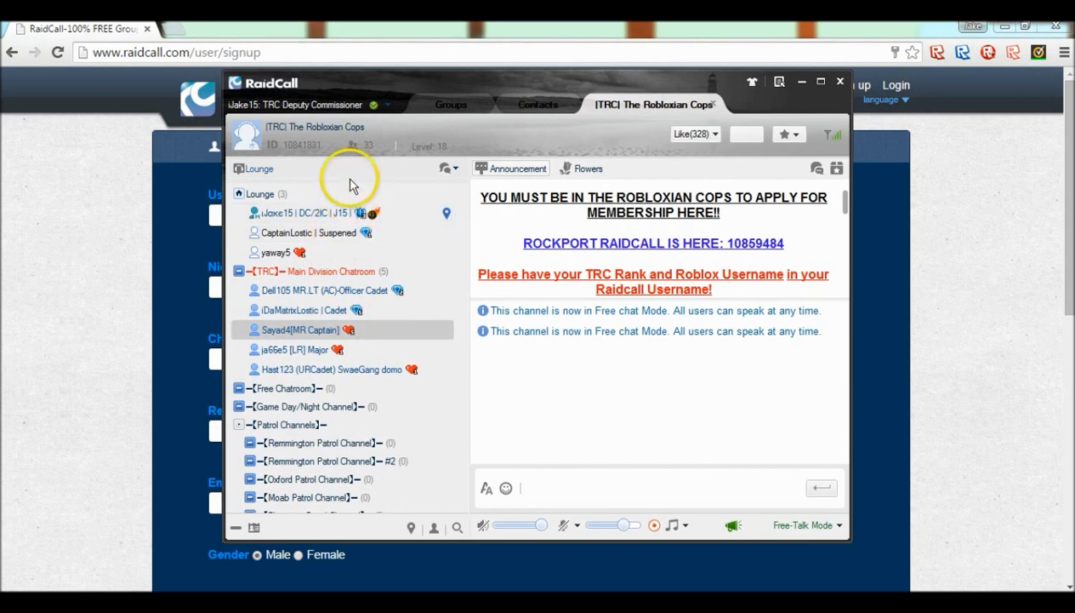
mouse_move(250, 289)
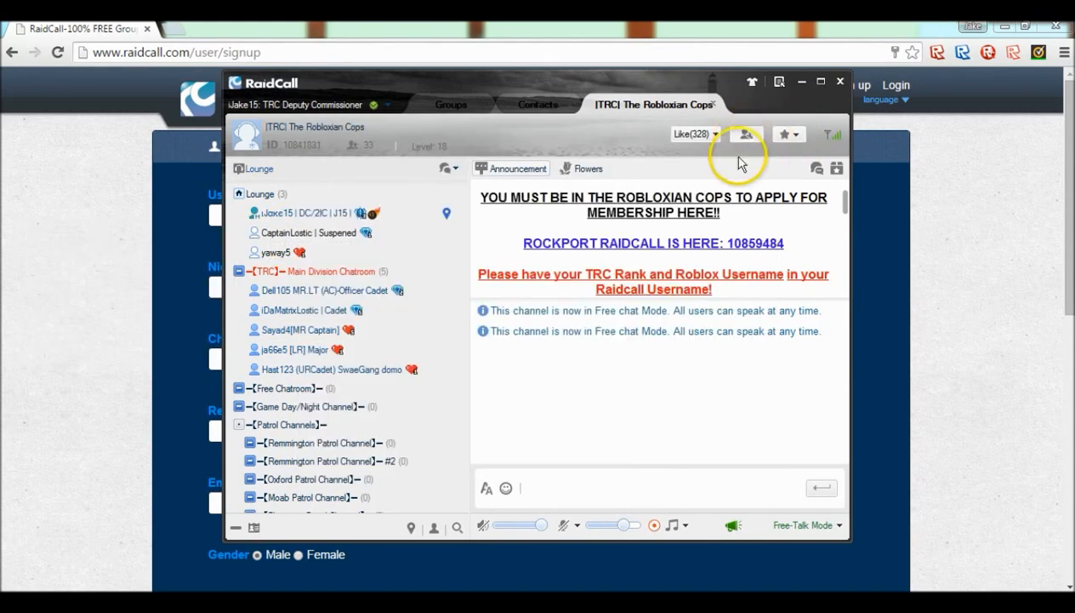
left_click(745, 134)
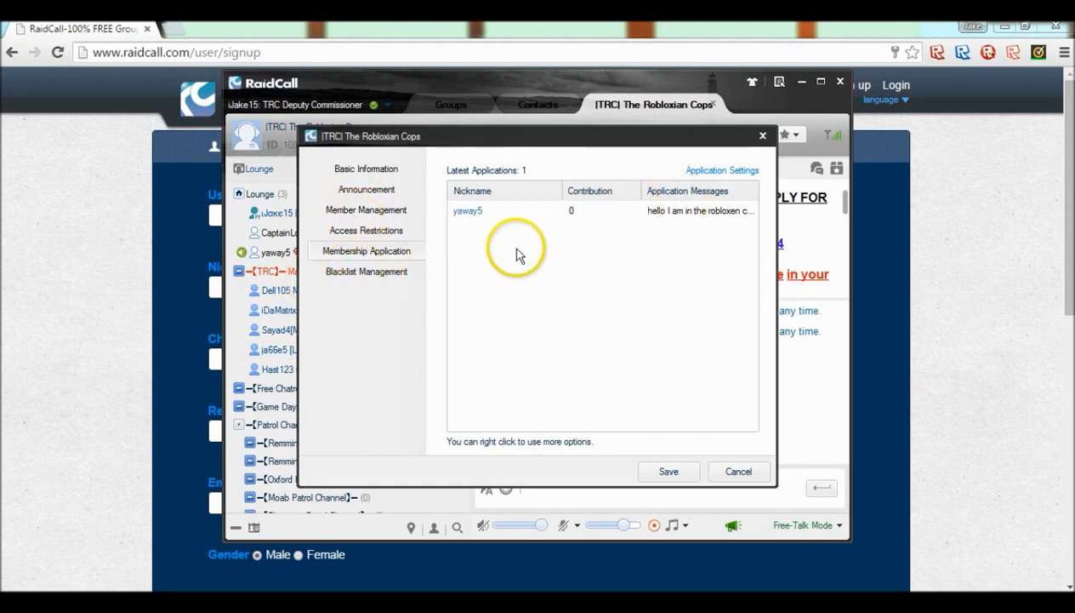
mouse_move(756, 151)
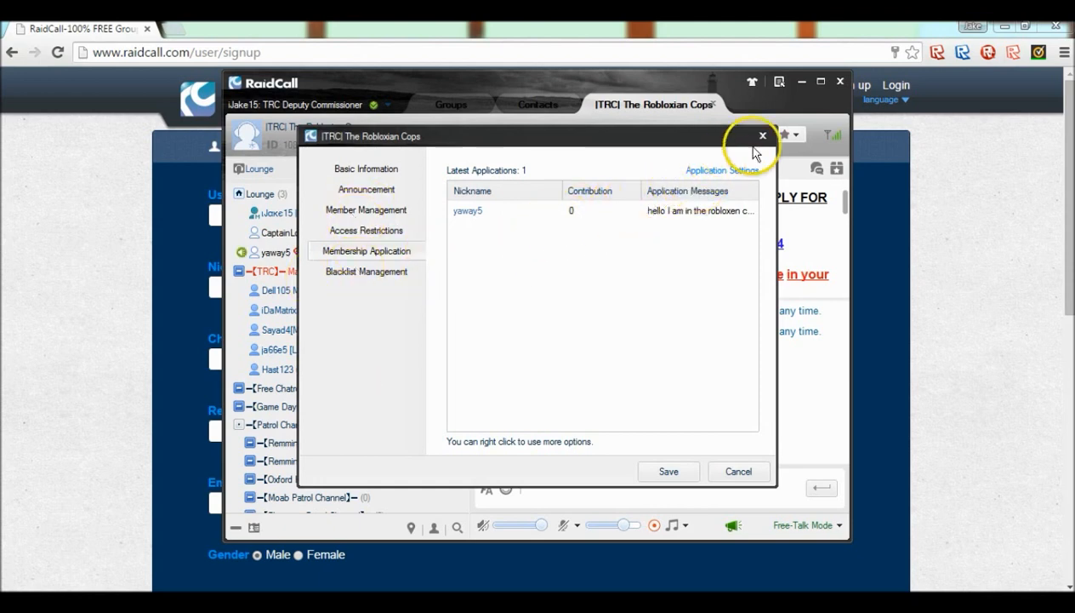
left_click(762, 136)
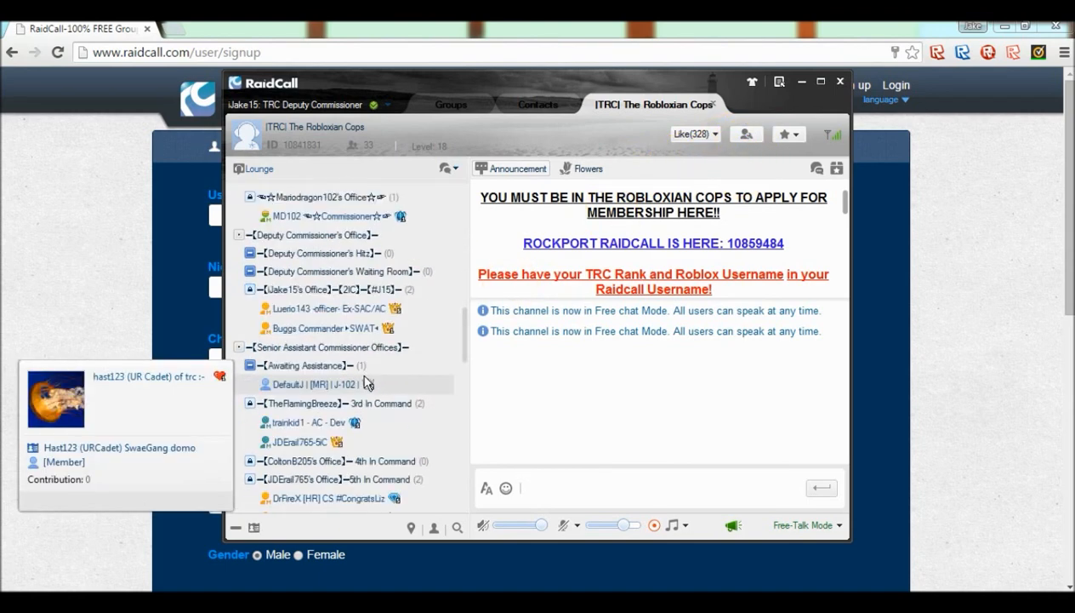
mouse_move(375, 381)
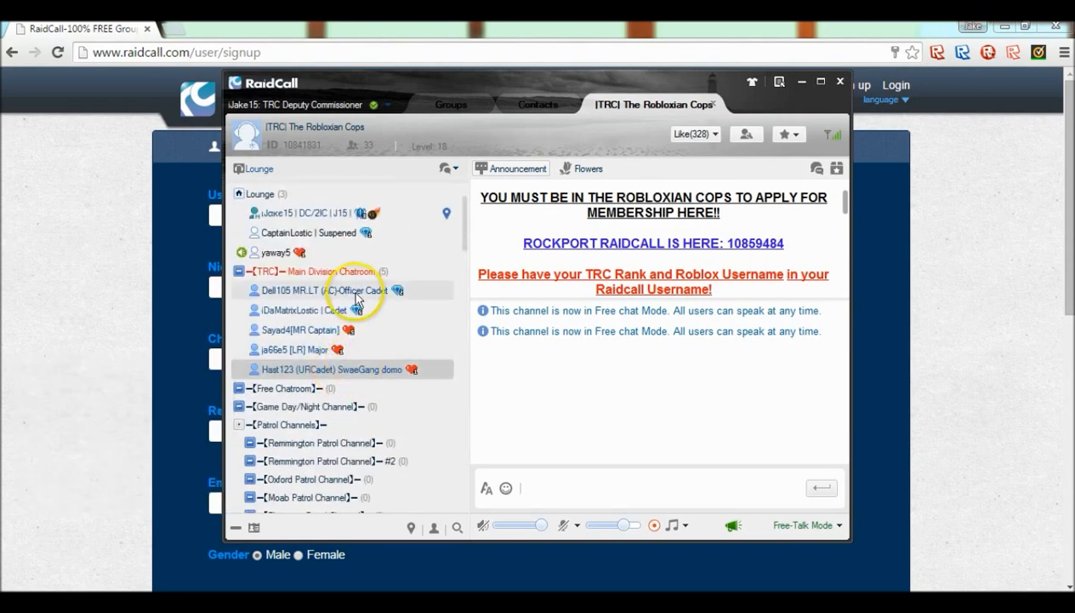
Show the chat font size and colour options and the emoticon picker above the group message box.
left_click(585, 506)
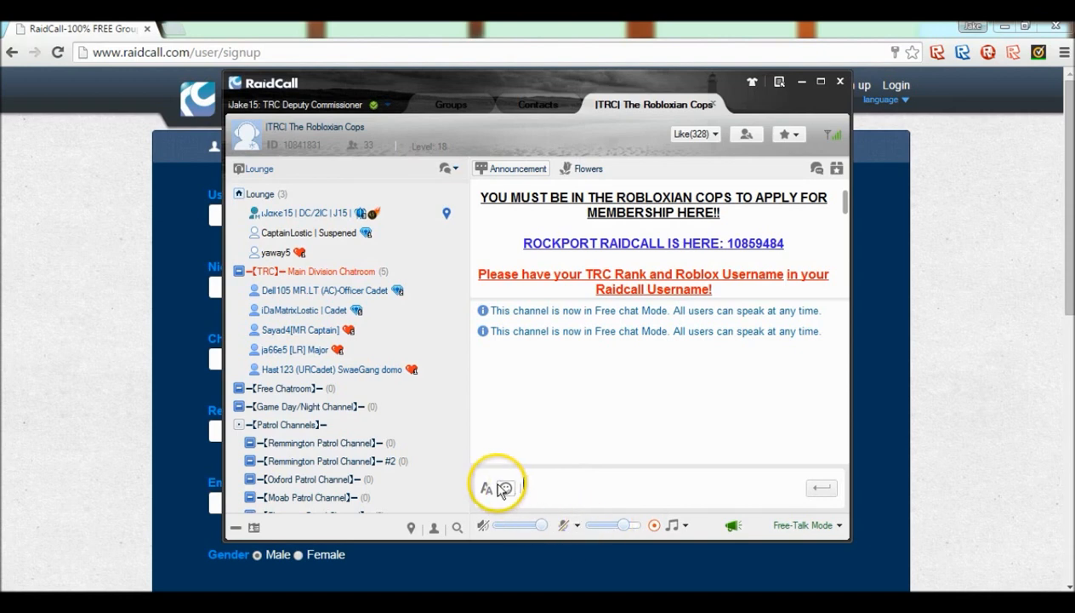
left_click(483, 487)
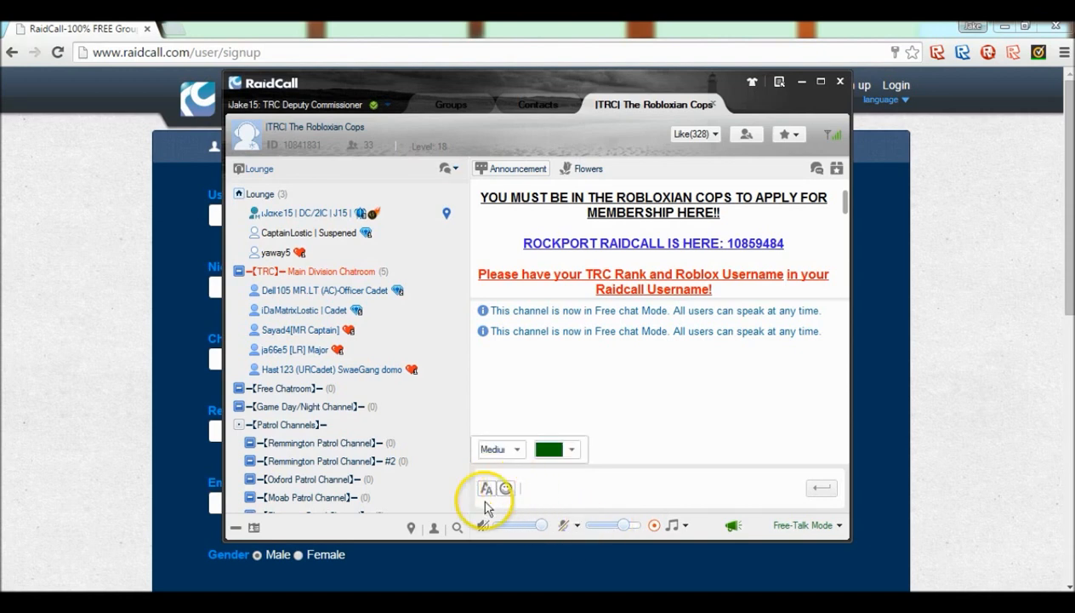
left_click(505, 489)
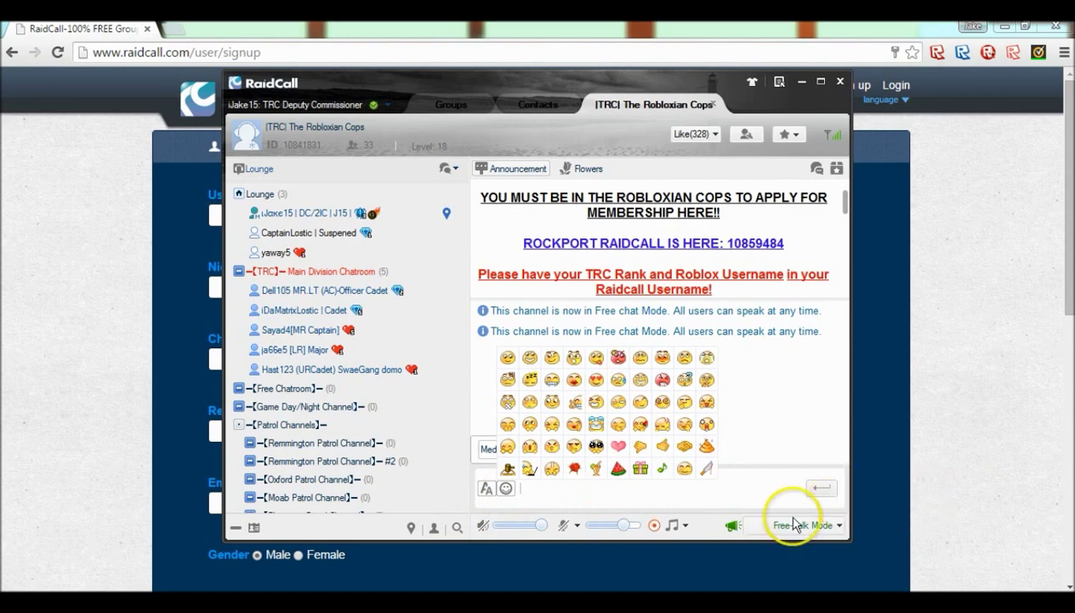
mouse_move(504, 528)
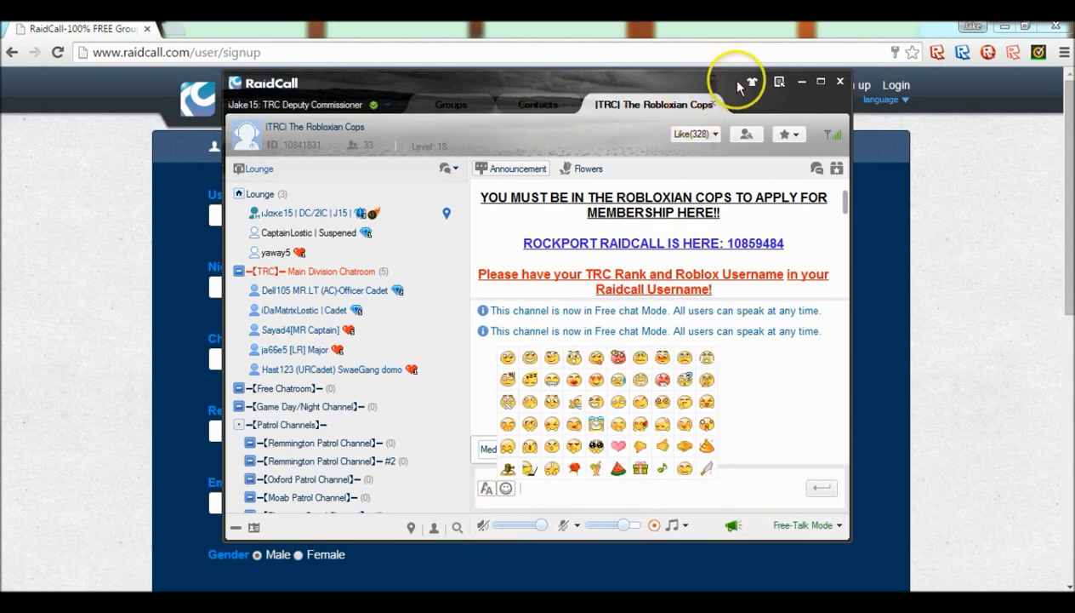
mouse_move(800, 88)
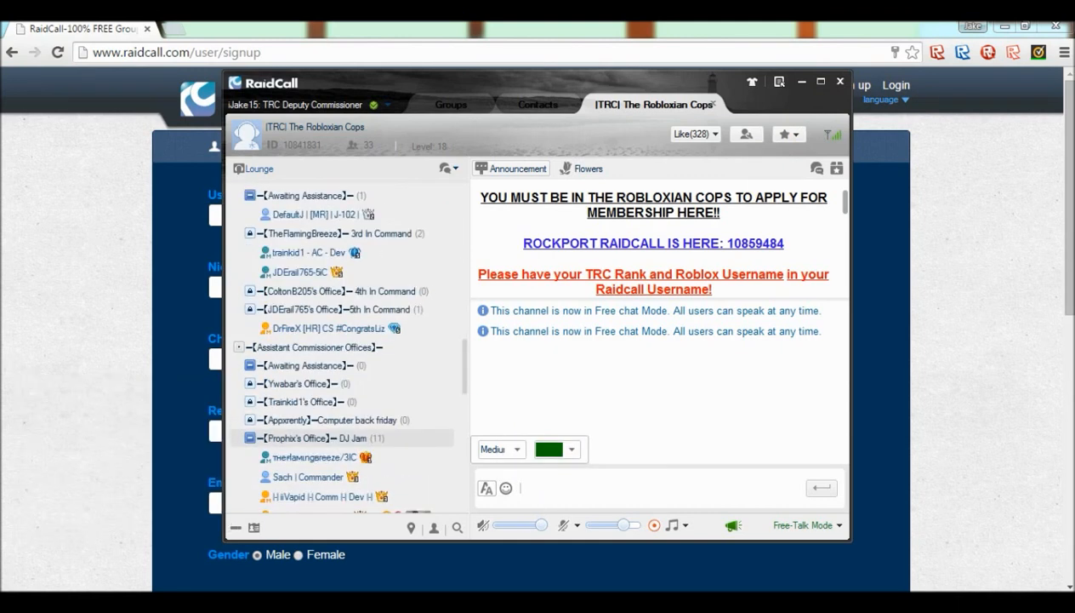
scroll("down", 3)
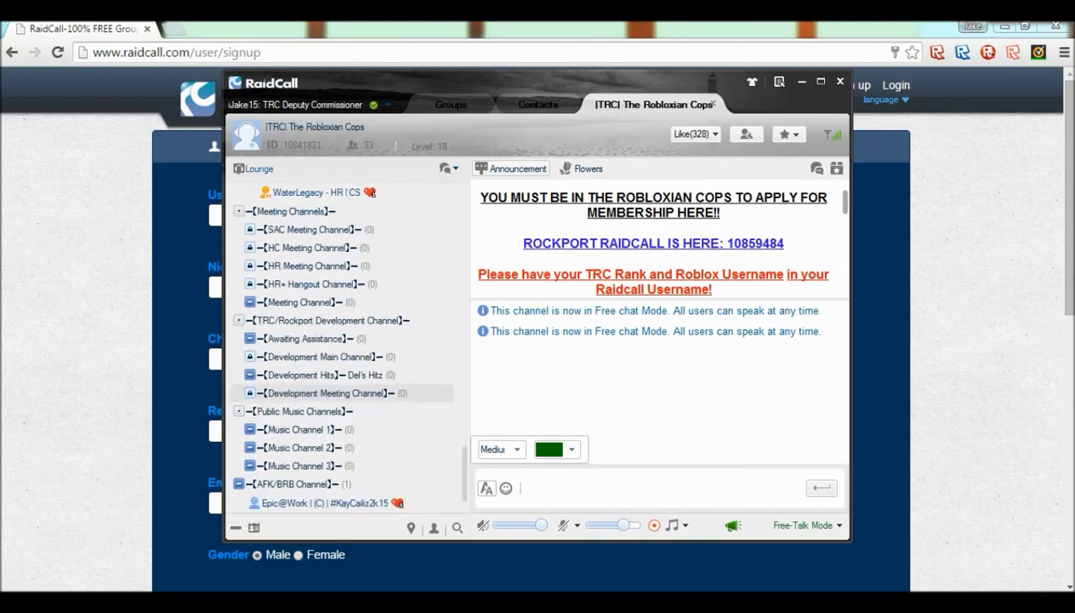
scroll("down", 3)
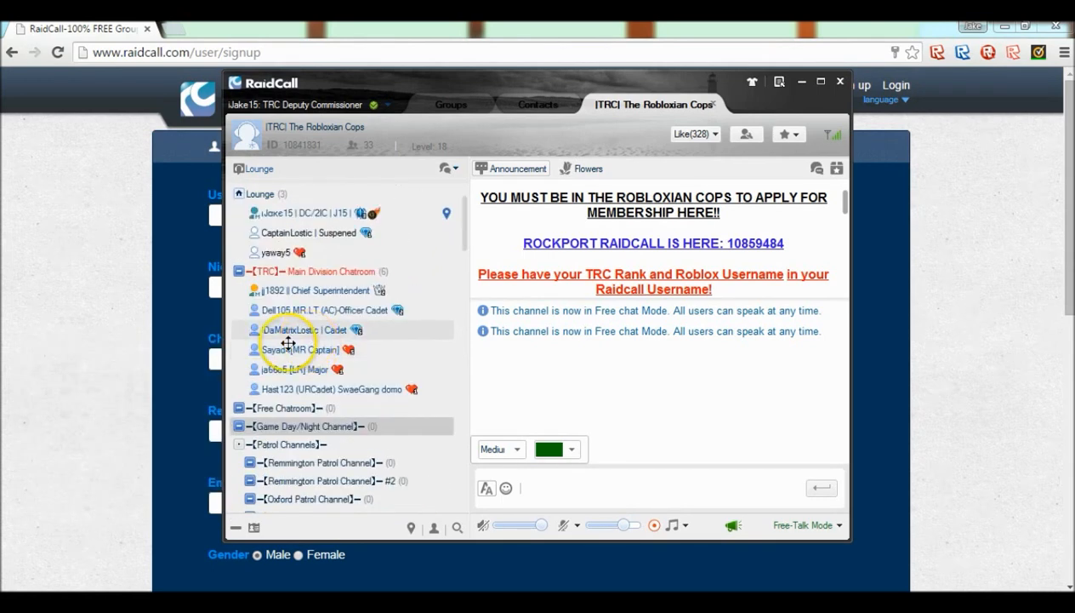
scroll("down", 3)
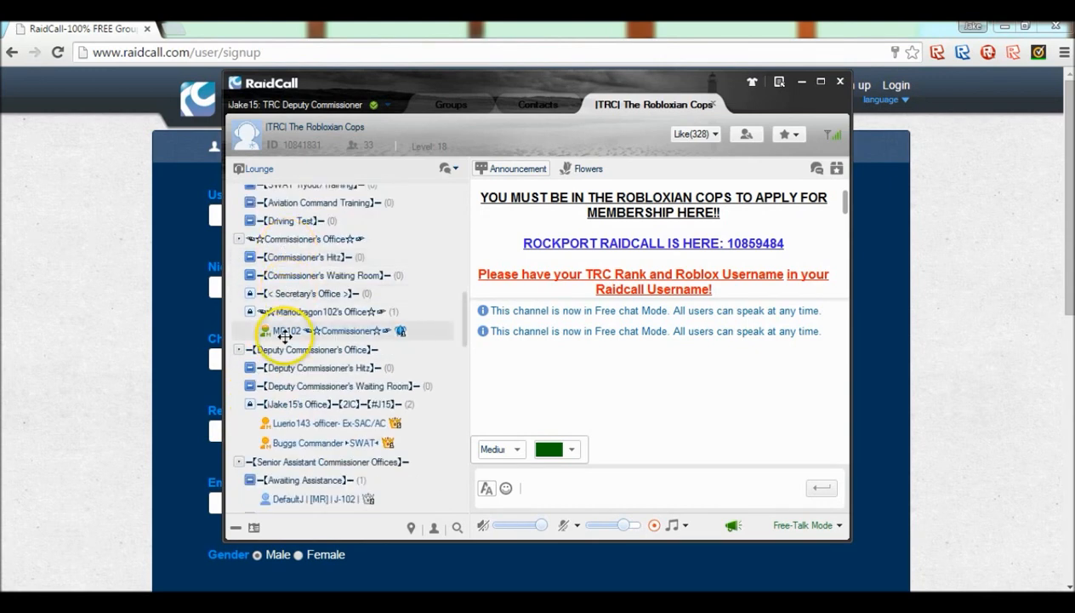
scroll("down", 3)
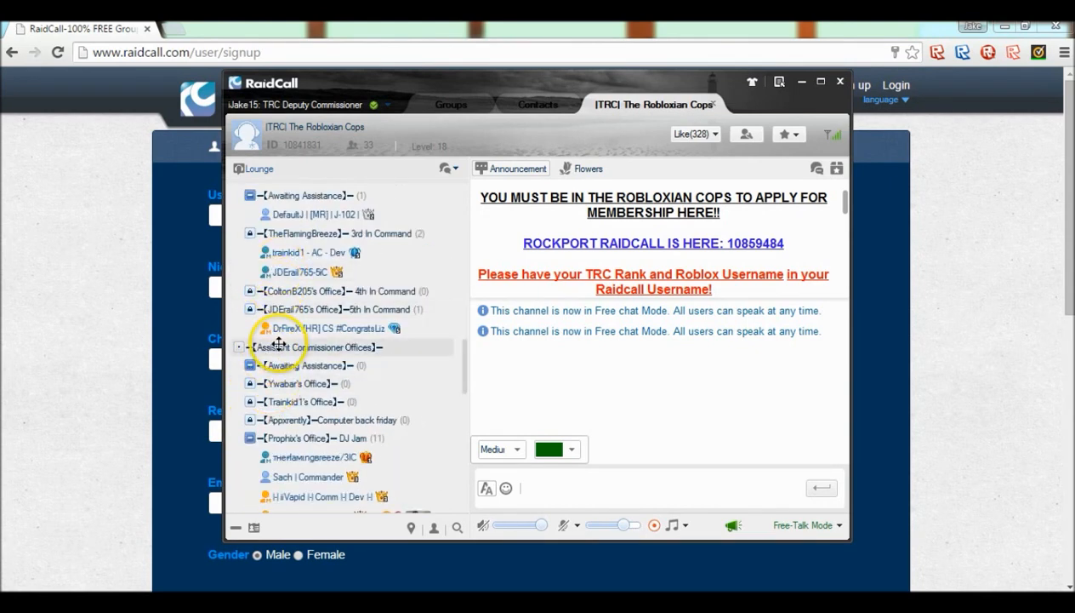
scroll("down", 3)
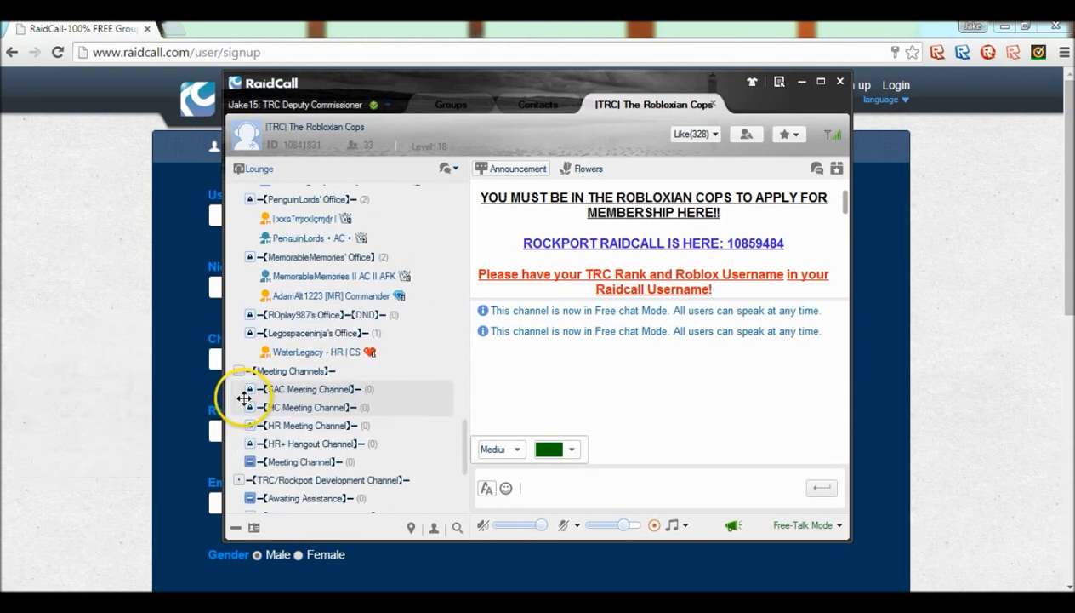
mouse_move(292, 442)
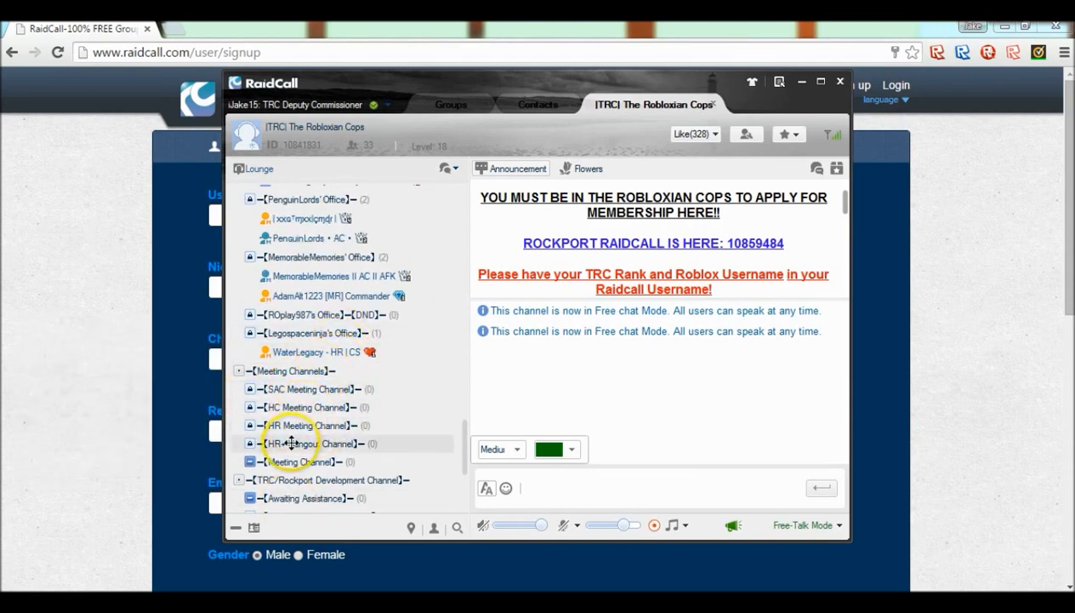
scroll("down", 3)
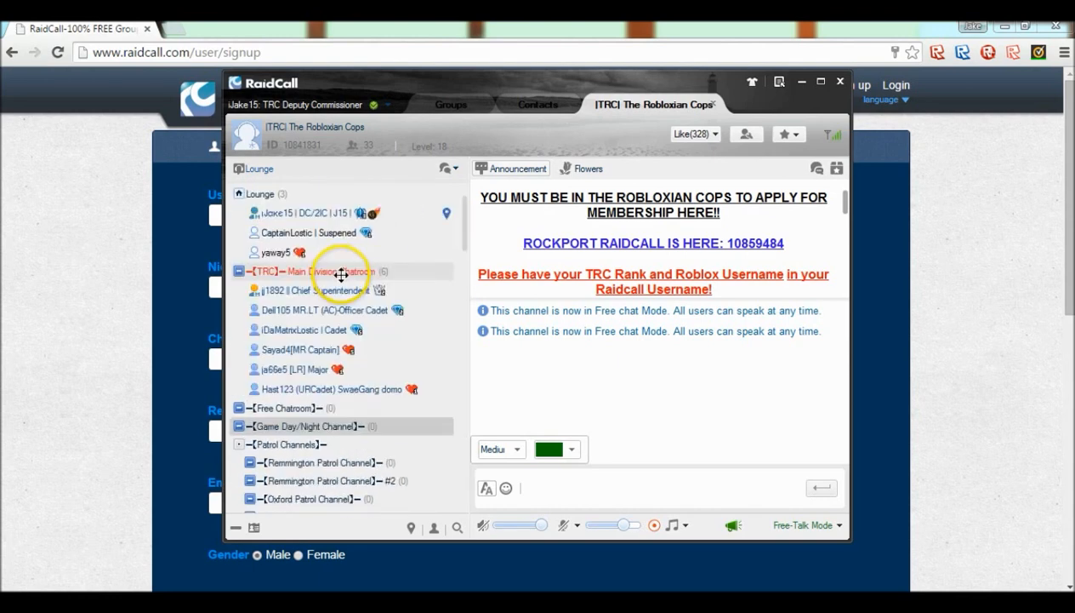
mouse_move(303, 149)
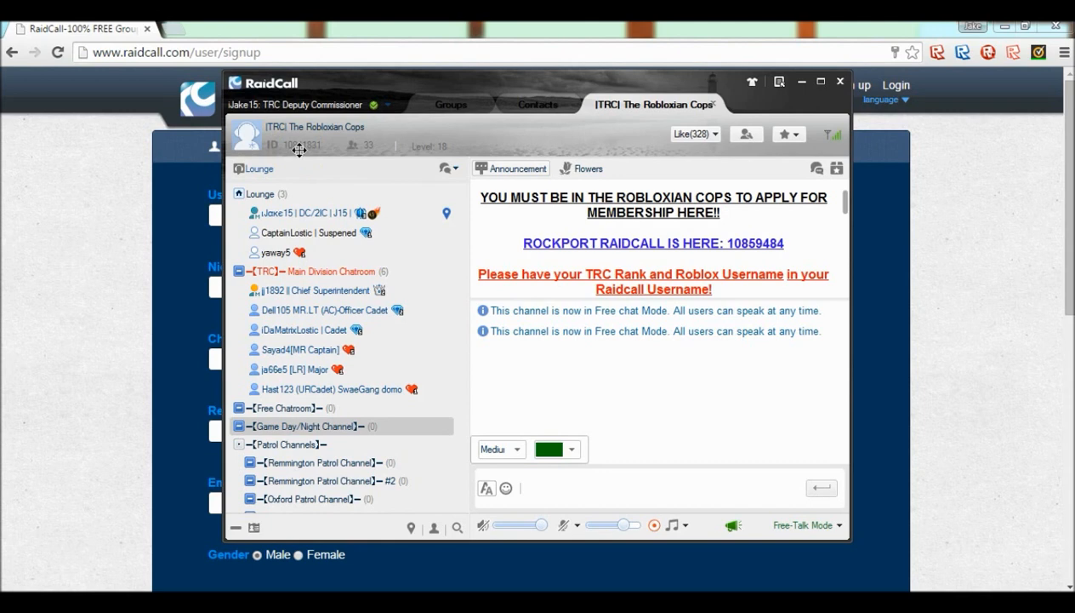
mouse_move(460, 160)
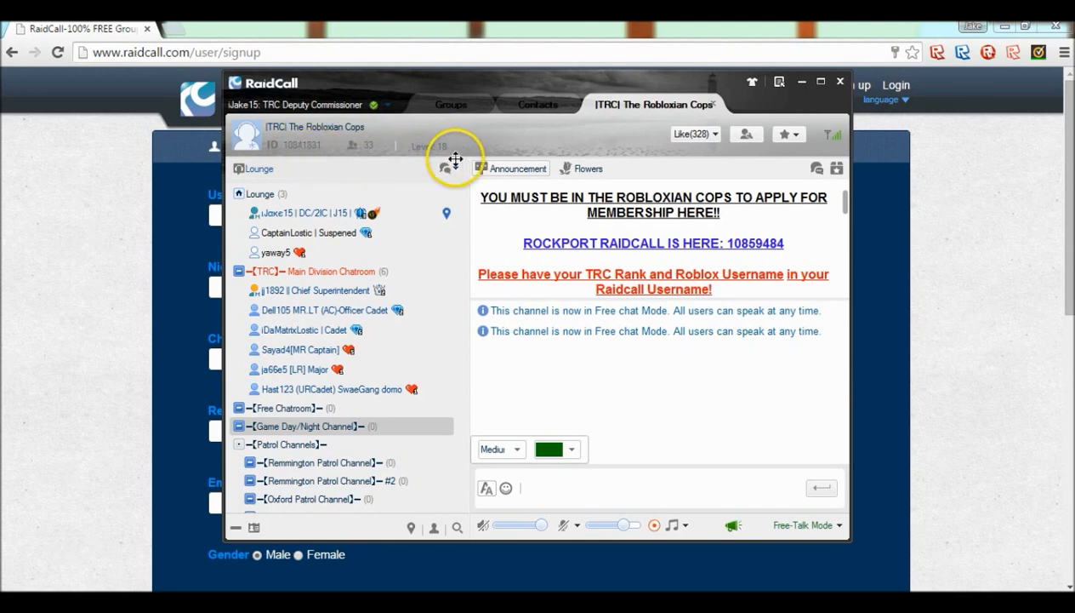
mouse_move(75, 286)
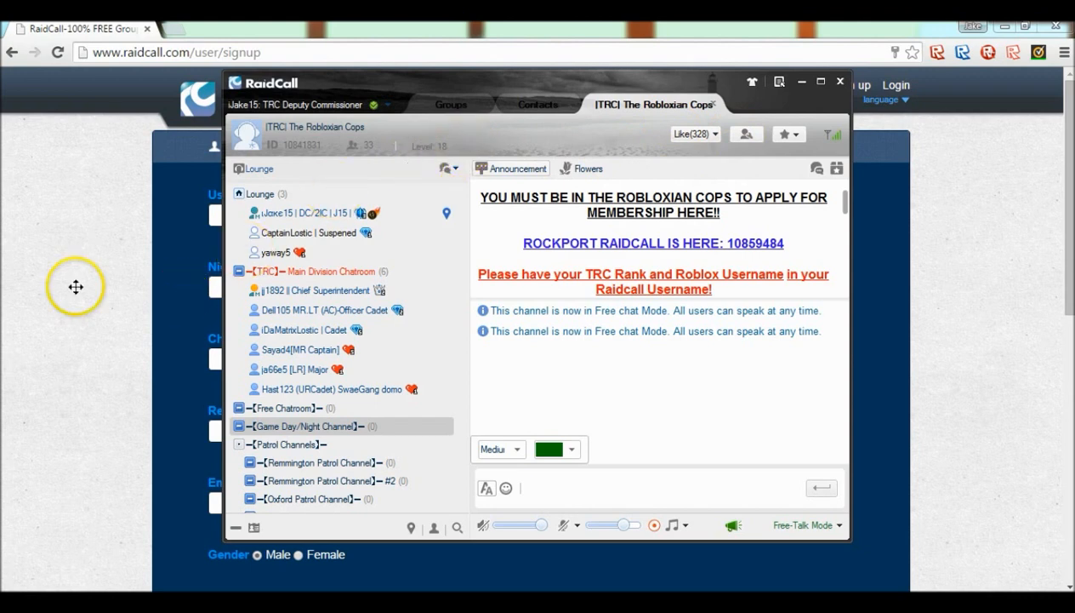
left_click(841, 82)
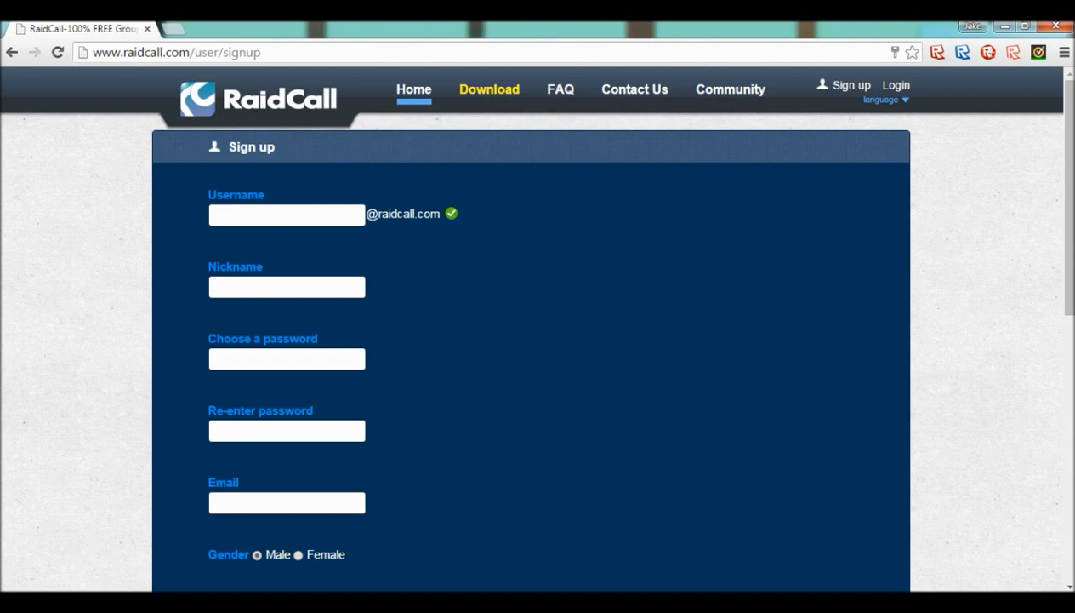
Review the sign-up form down to the captcha, then head to the site's FAQ page.
scroll("down", 3)
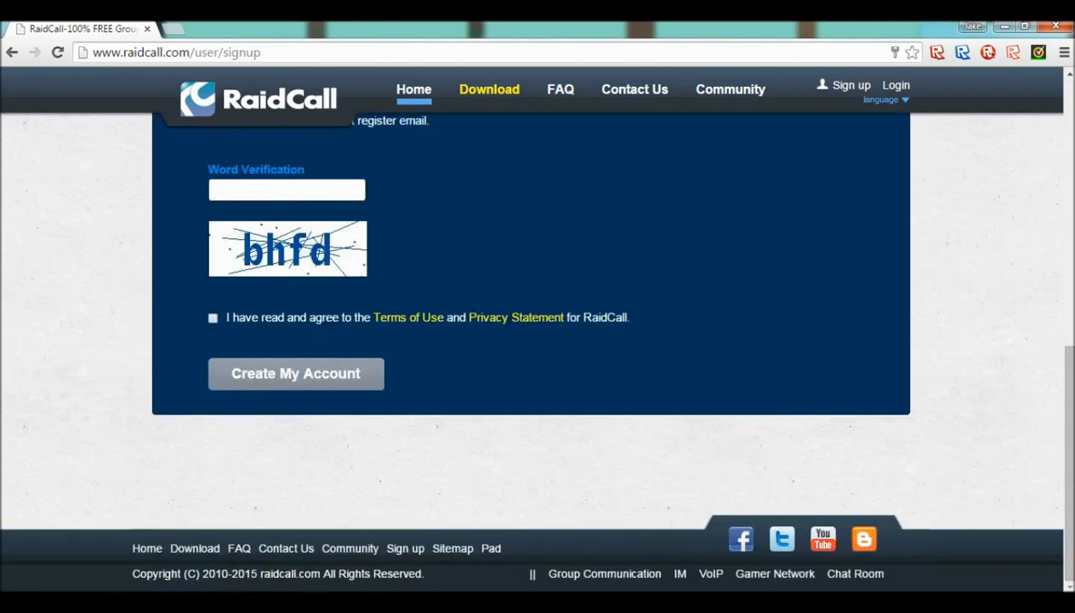
scroll("up", 3)
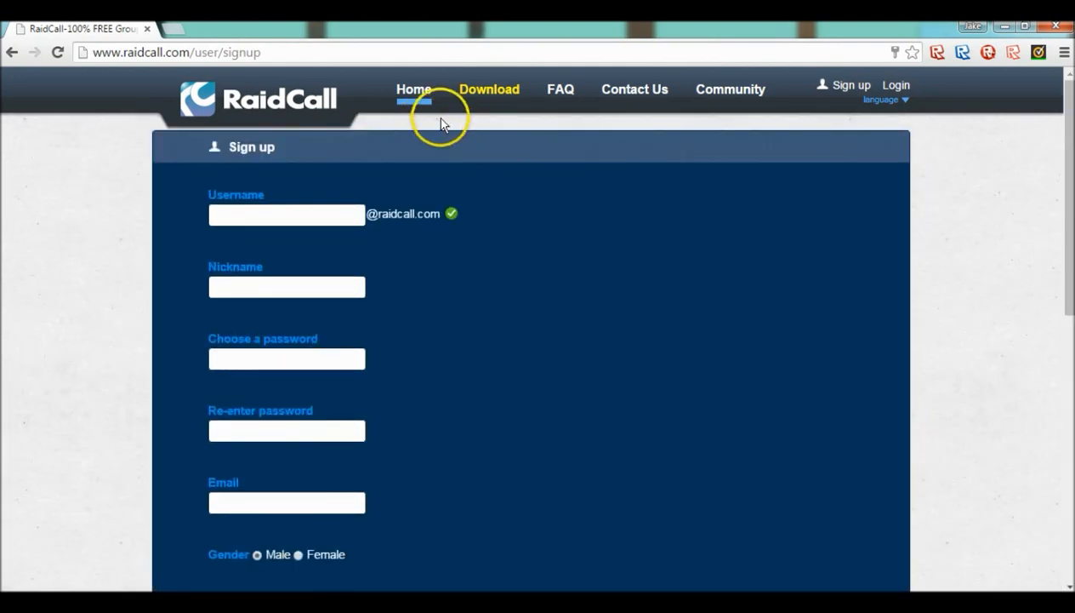
left_click(413, 89)
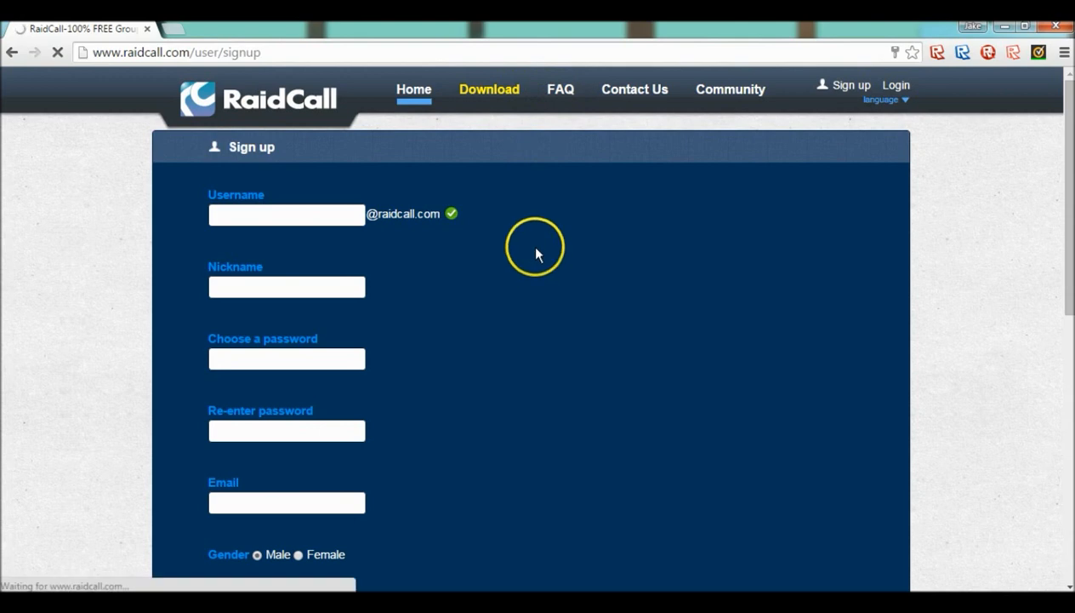
Expand the FAQ answers on not hearing others and on activating or disabling the overlay.
left_click(558, 89)
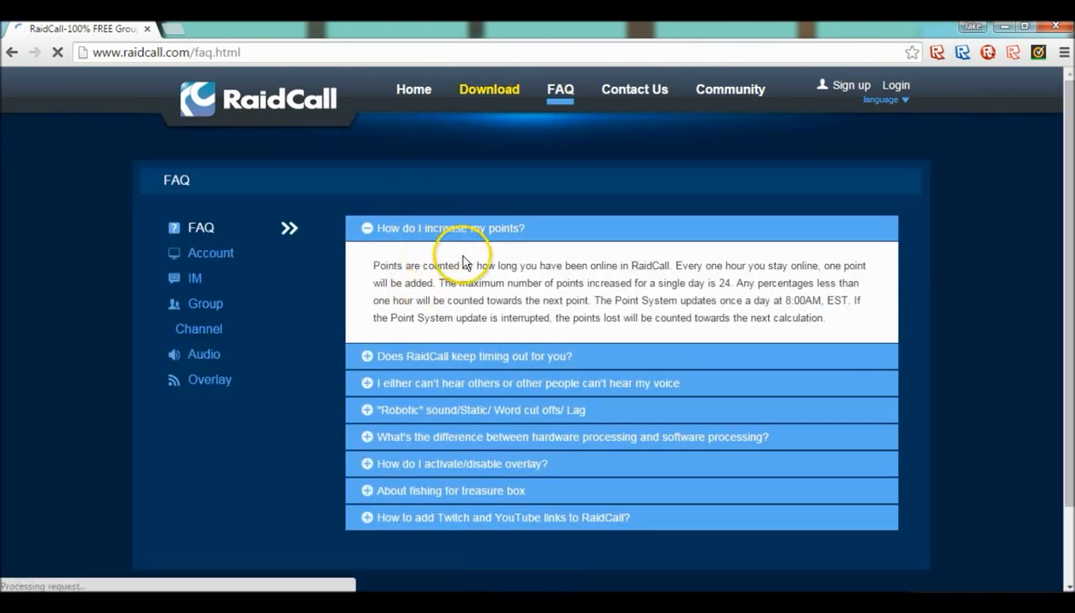
mouse_move(660, 274)
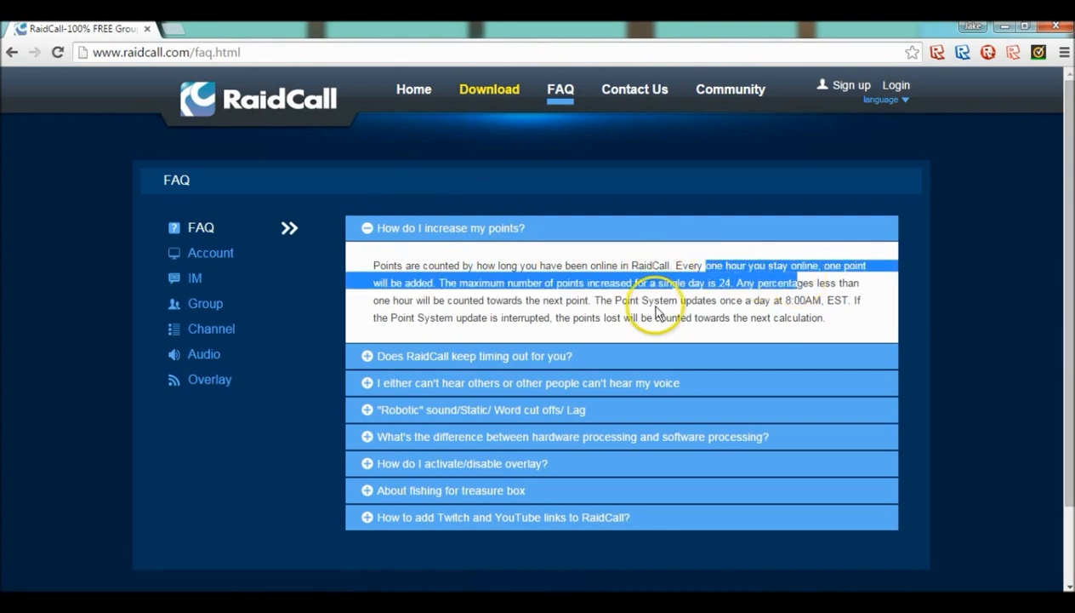
mouse_move(558, 345)
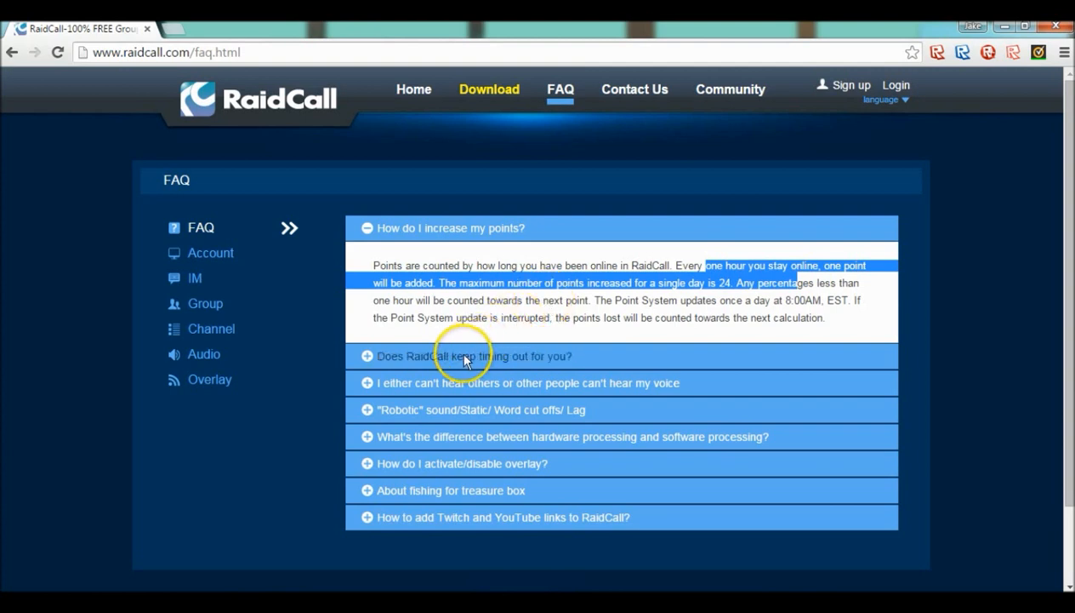
left_click(470, 355)
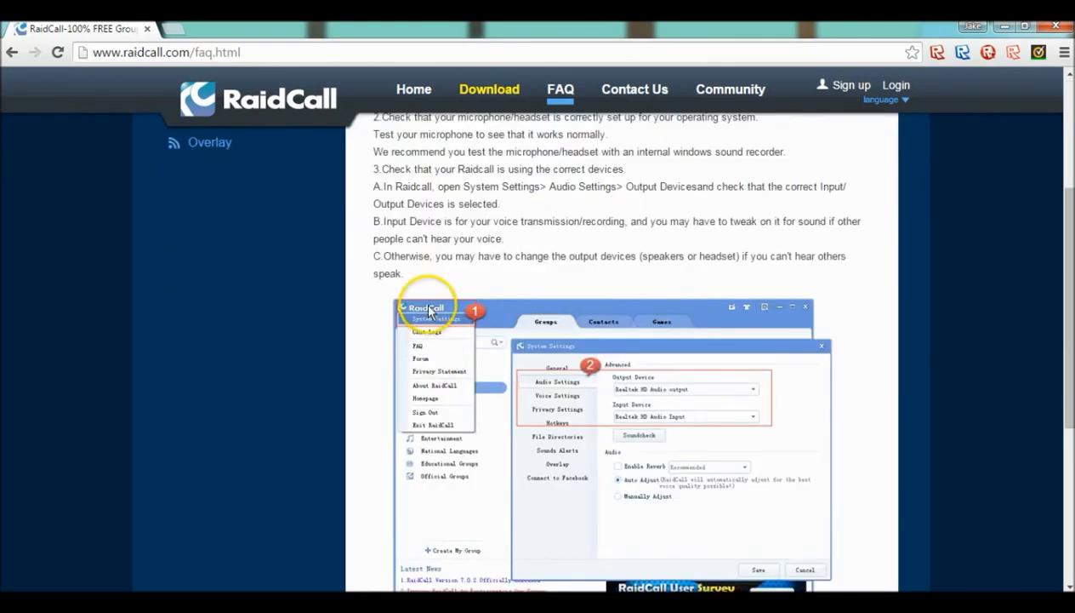
scroll("down", 3)
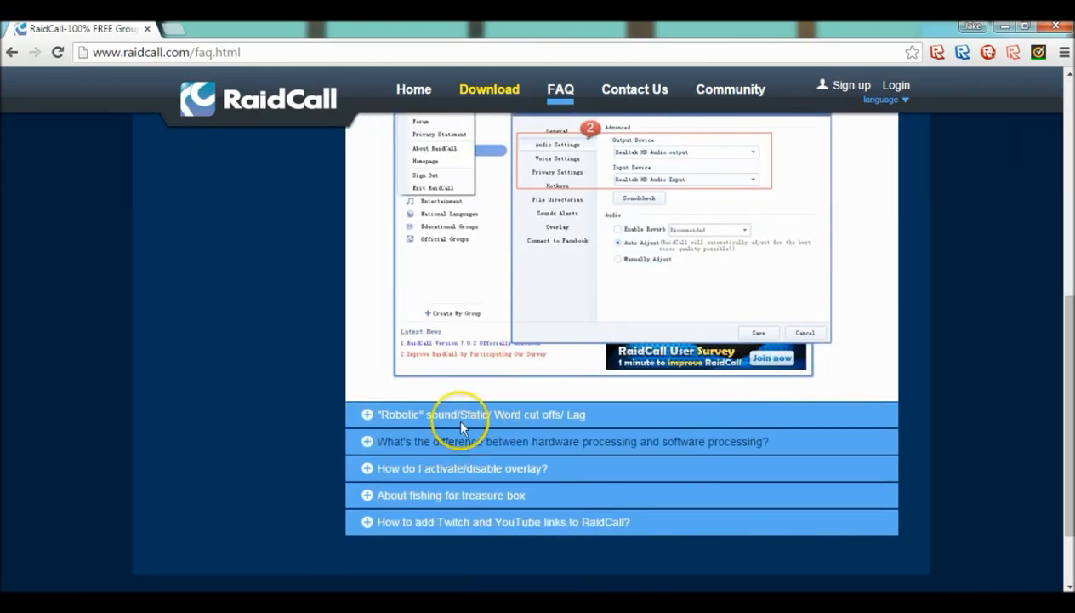
left_click(463, 415)
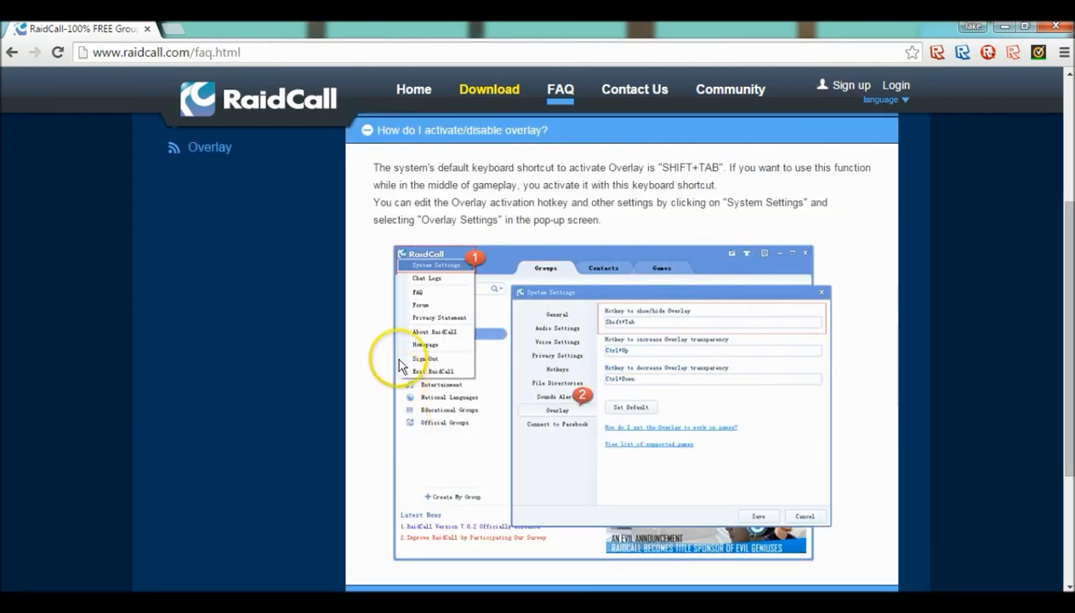
Expand the FAQ answer on adding Twitch and YouTube links and browse its images.
scroll("down", 3)
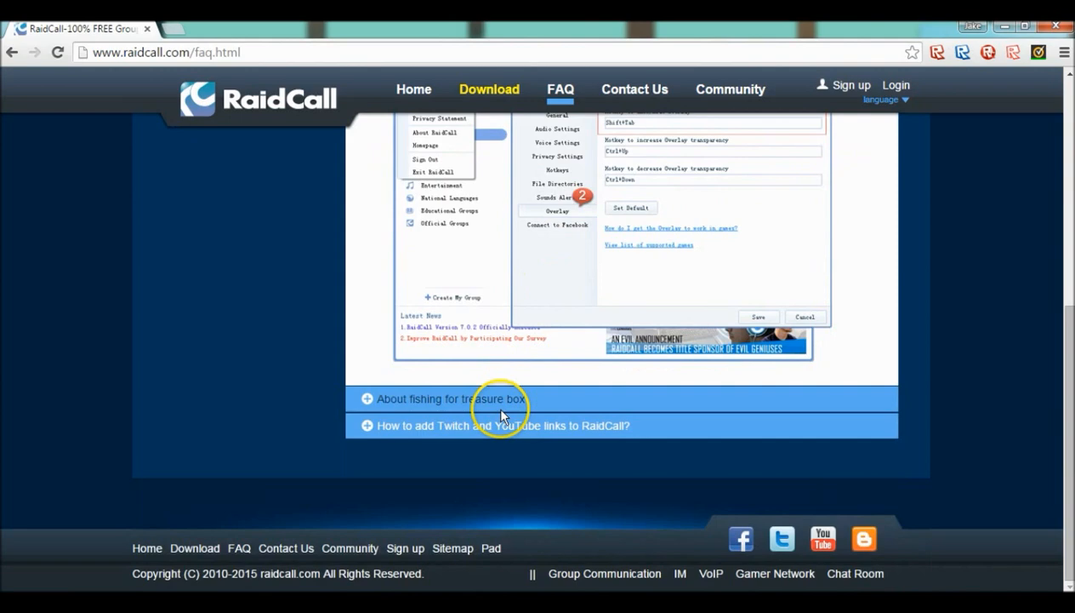
left_click(504, 426)
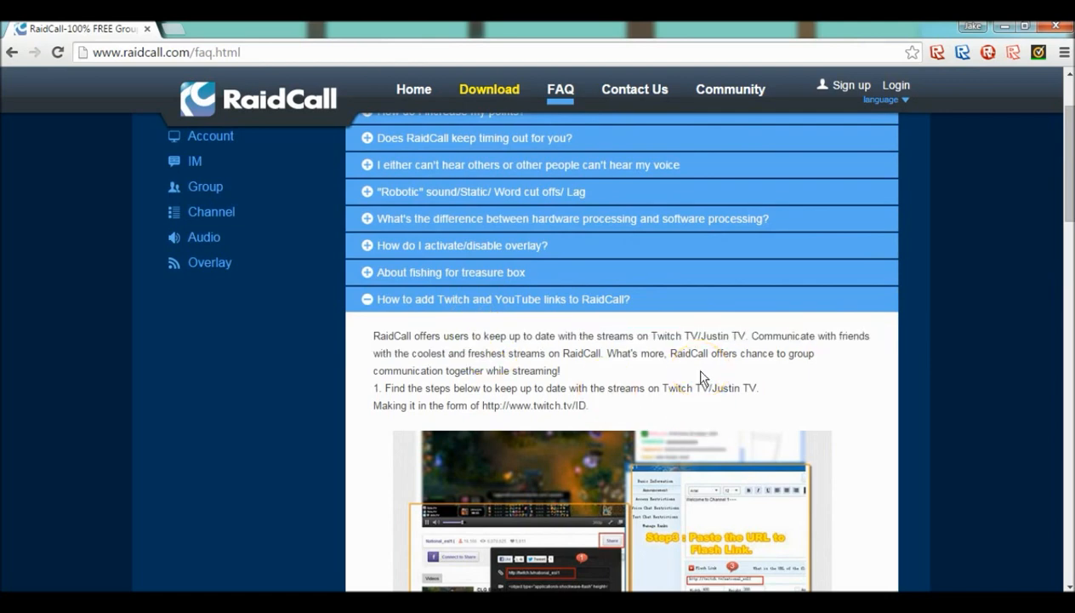
scroll("down", 3)
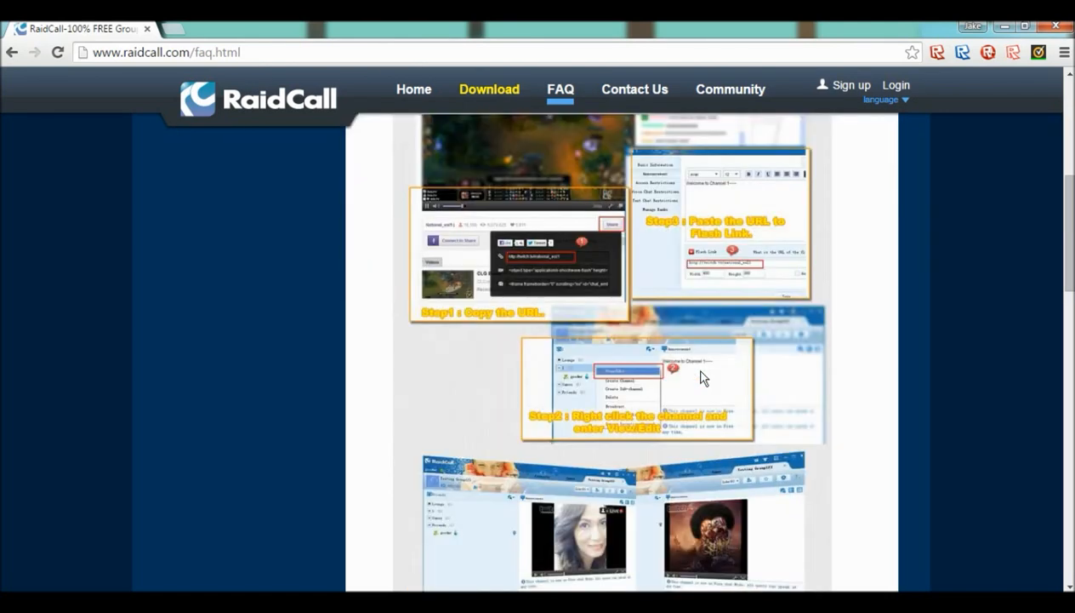
scroll("down", 3)
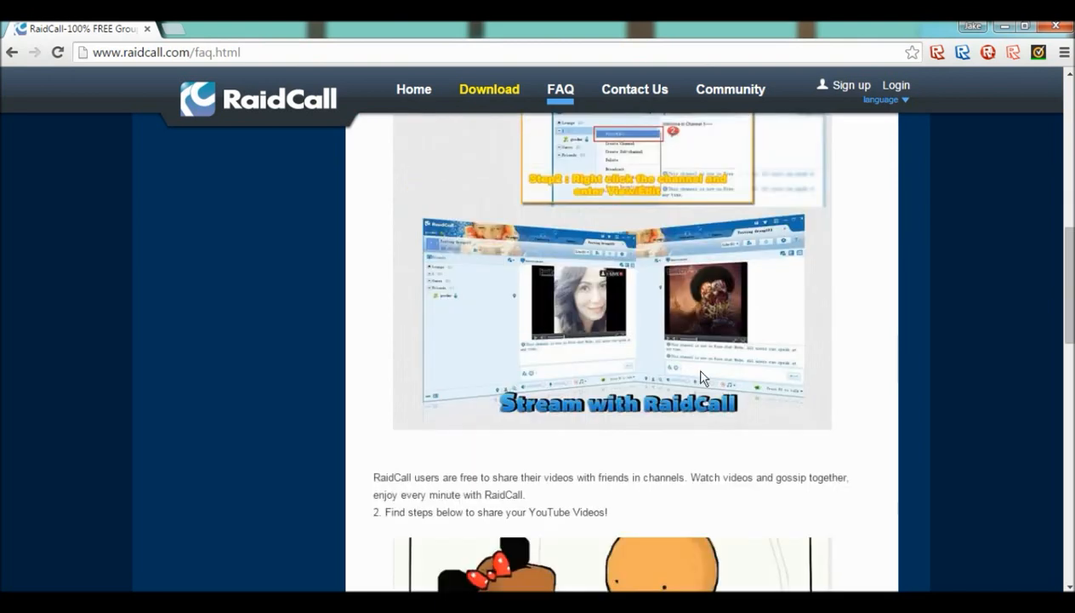
scroll("down", 3)
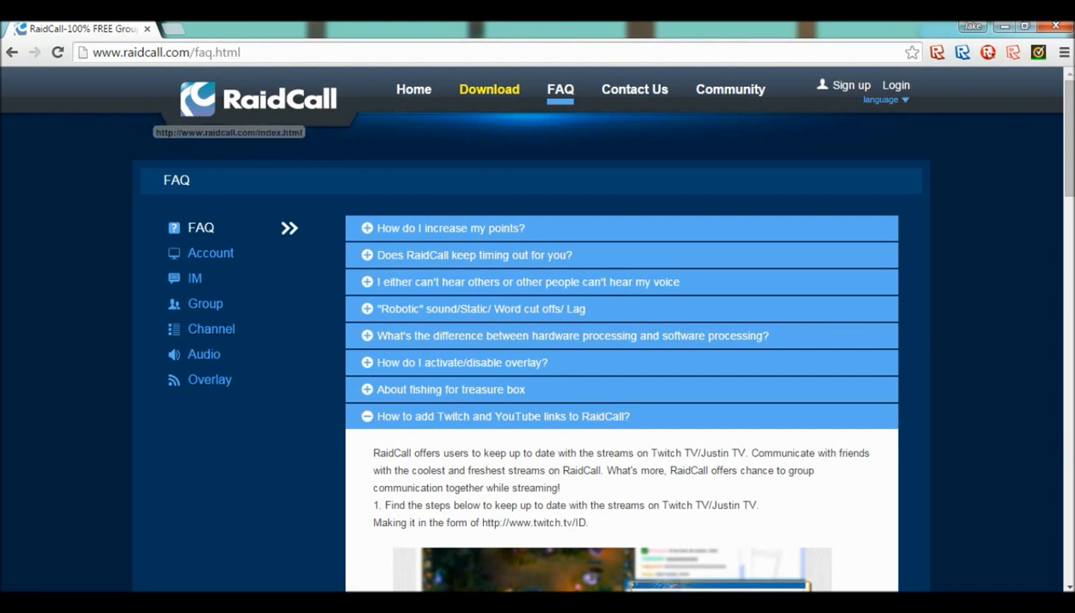
mouse_move(259, 170)
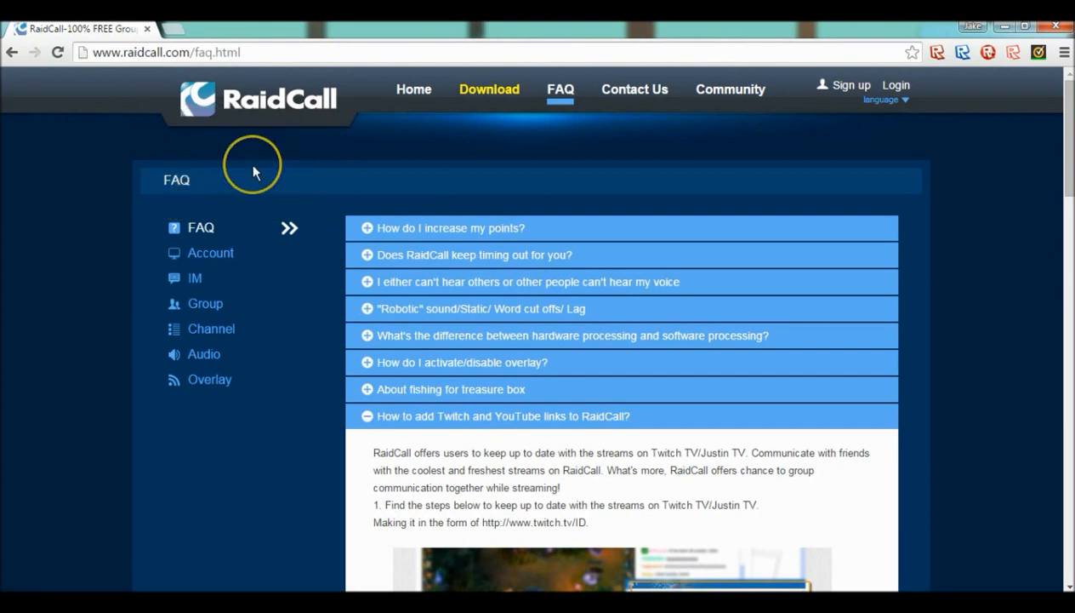